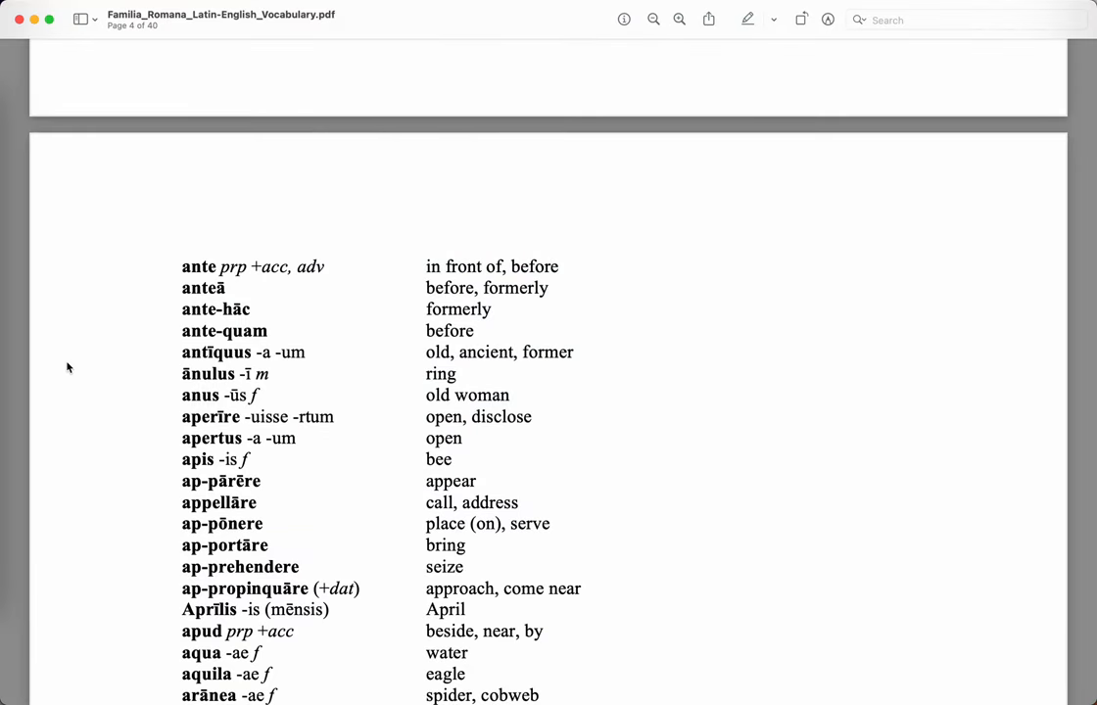
Scroll through page 4 of the vocabulary PDF around the arcus to au-ferre entries
{"action": "scroll", "scroll_direction": "down", "scroll_amount": 3}
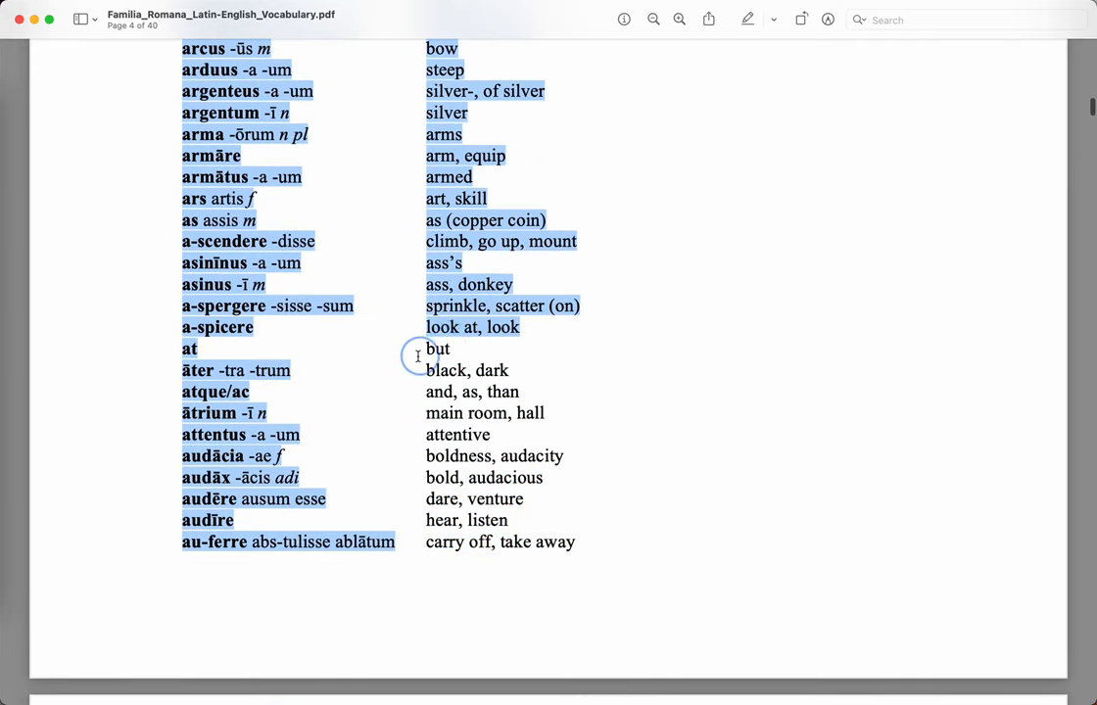
{"action": "scroll", "scroll_direction": "up", "scroll_amount": 3}
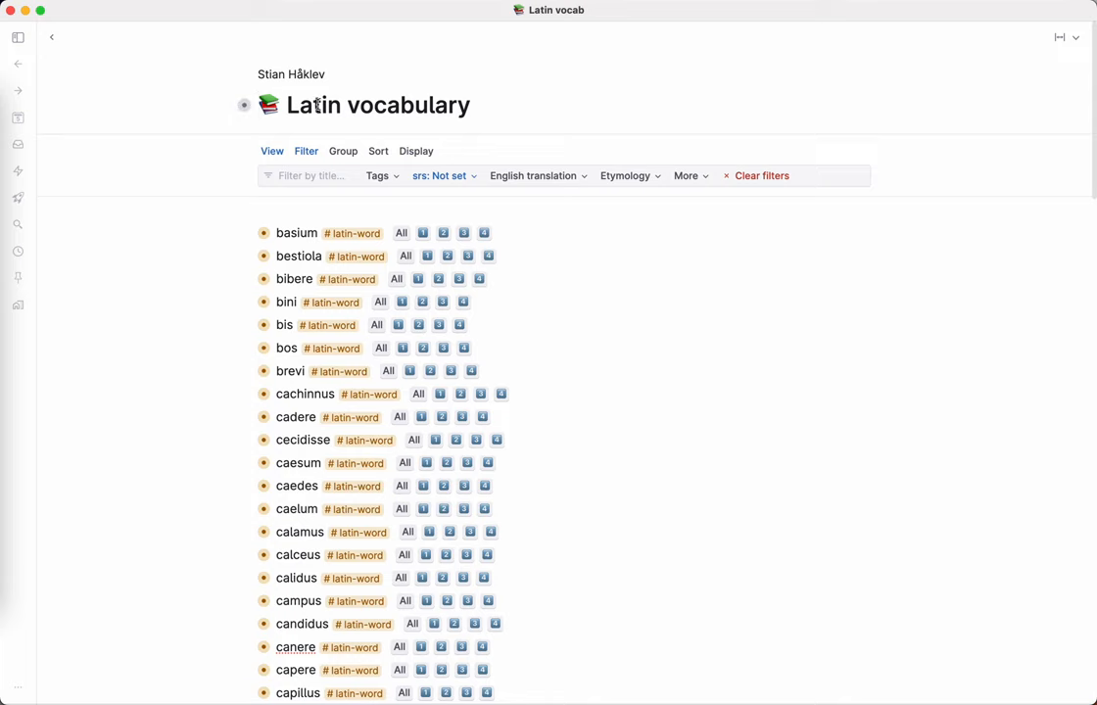
{"action": "mouse_move", "coordinate": [355, 128]}
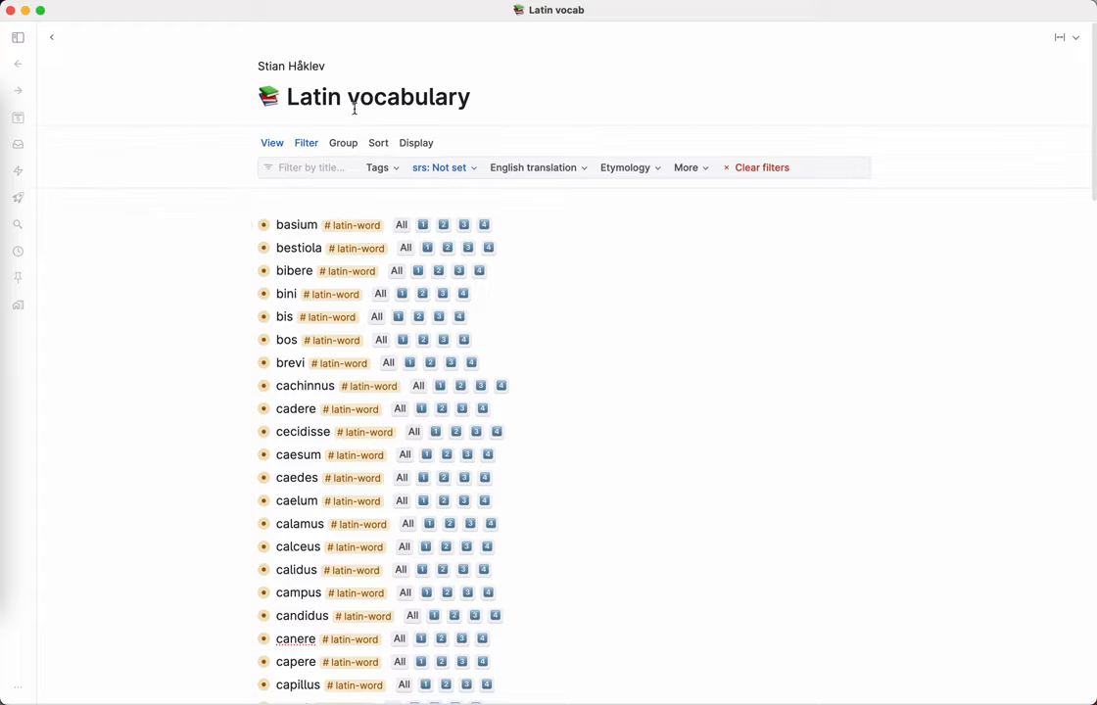
{"action": "scroll", "scroll_direction": "down", "scroll_amount": 3}
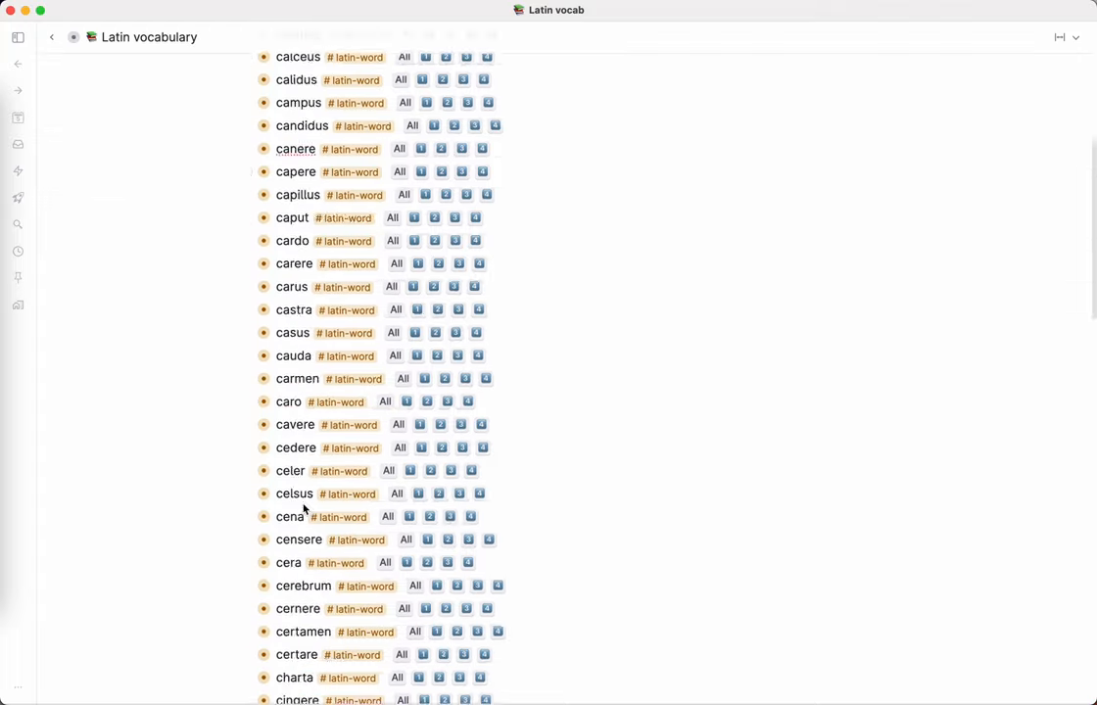
{"action": "scroll", "scroll_direction": "down", "scroll_amount": 3}
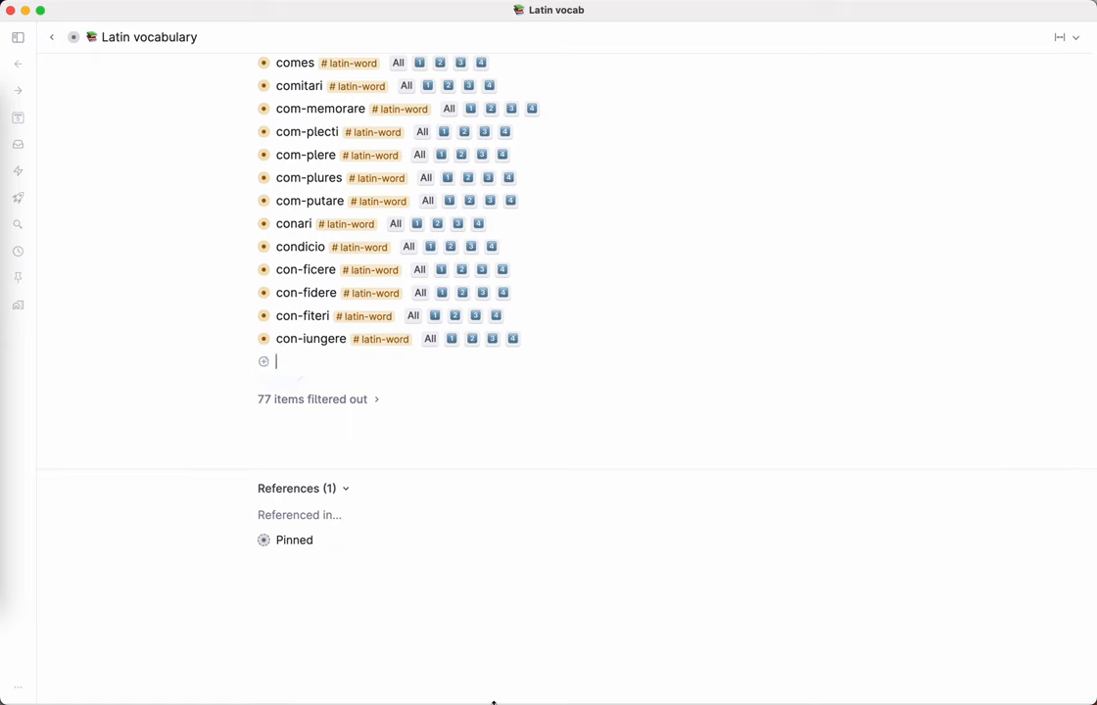
{"action": "type", "text": "uxor"}
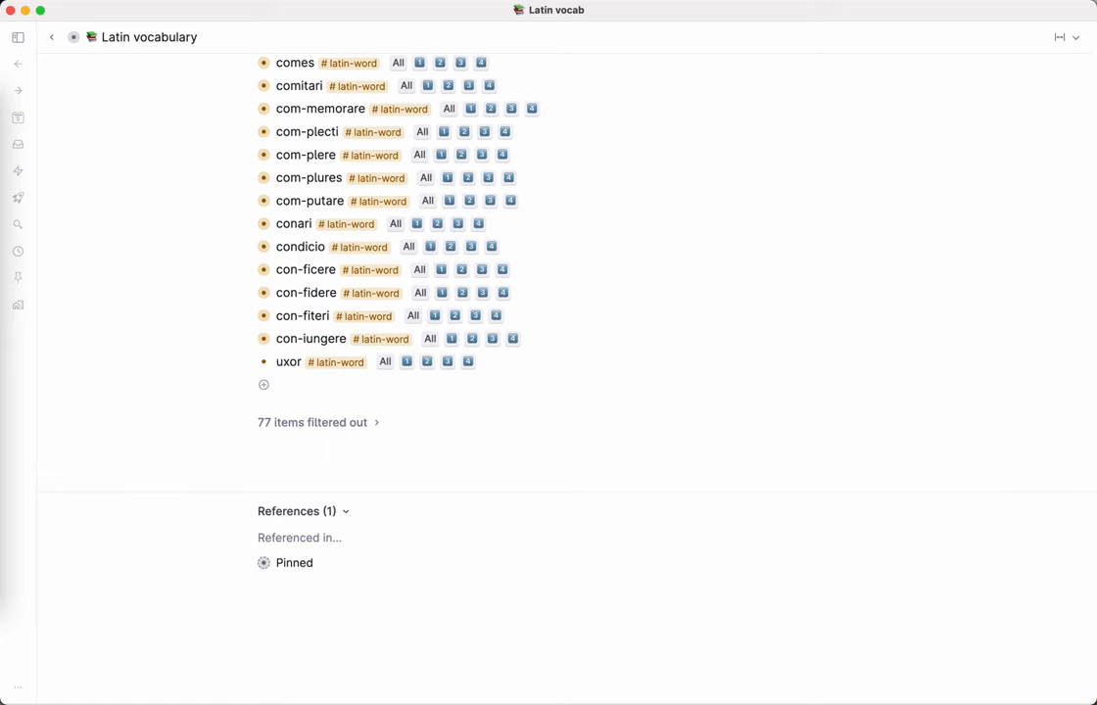
{"action": "left_click", "coordinate": [264, 384]}
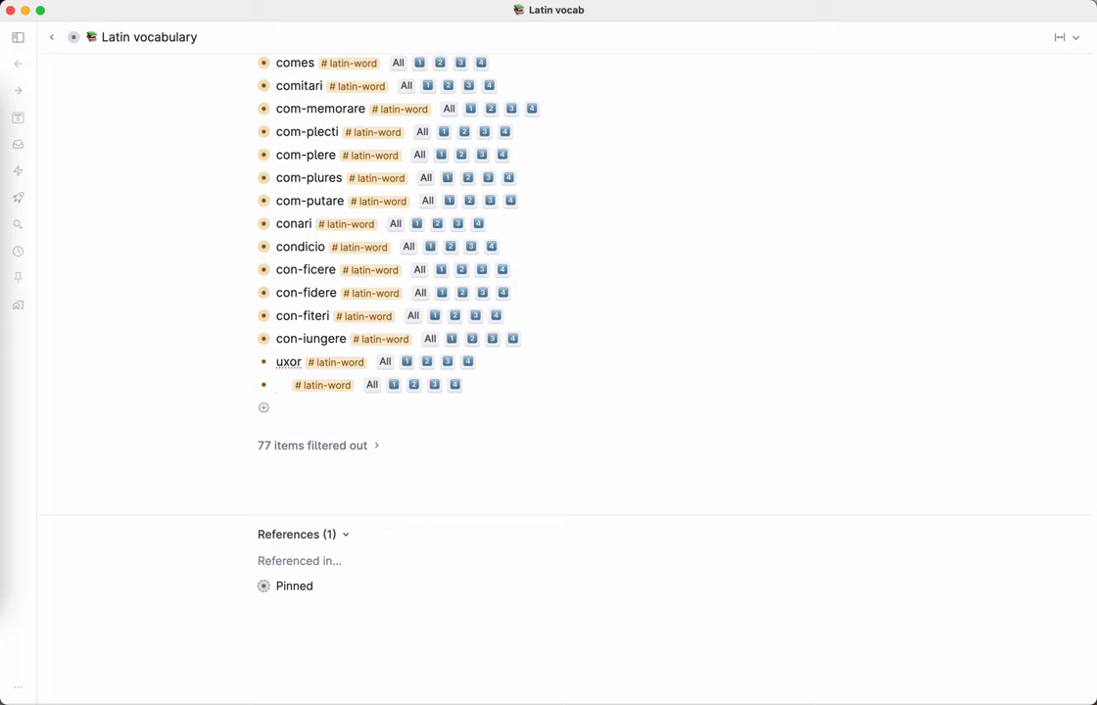
{"action": "type", "text": "domus"}
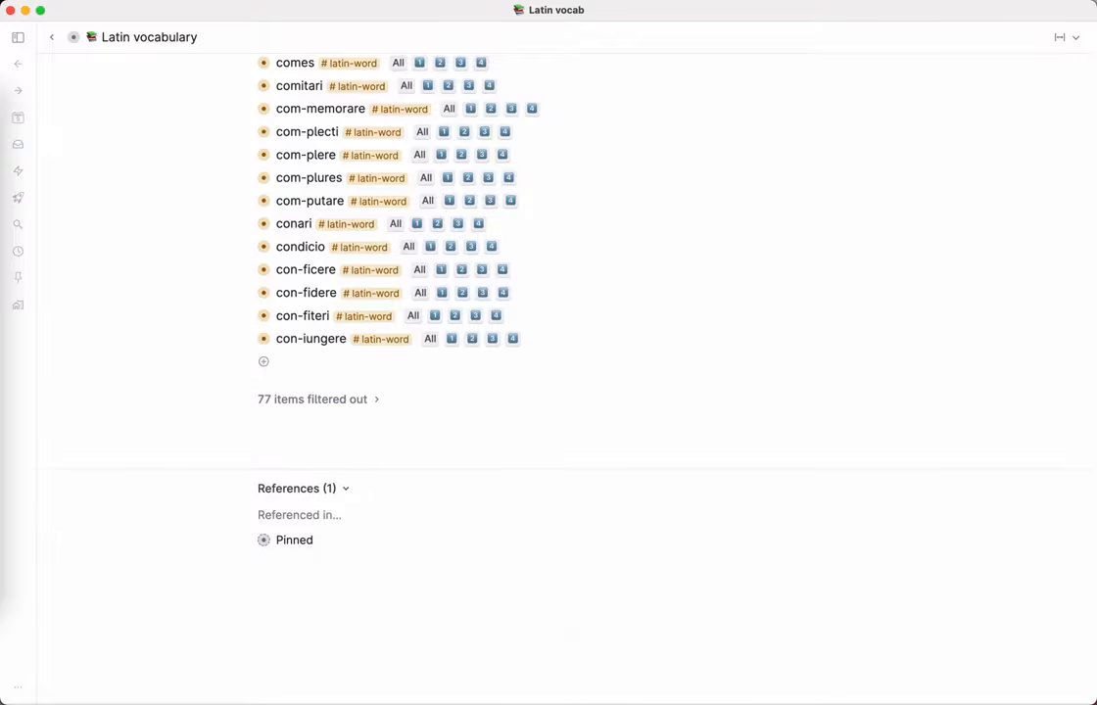
{"action": "scroll", "scroll_direction": "up", "scroll_amount": 3}
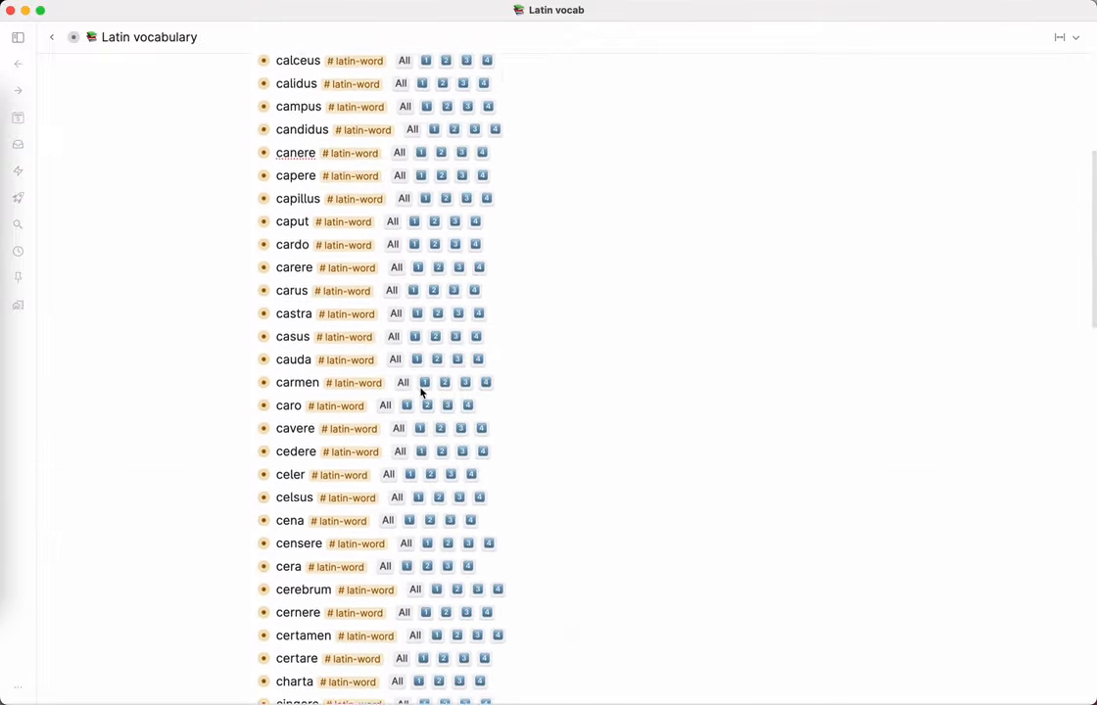
{"action": "scroll", "scroll_direction": "up", "scroll_amount": 3}
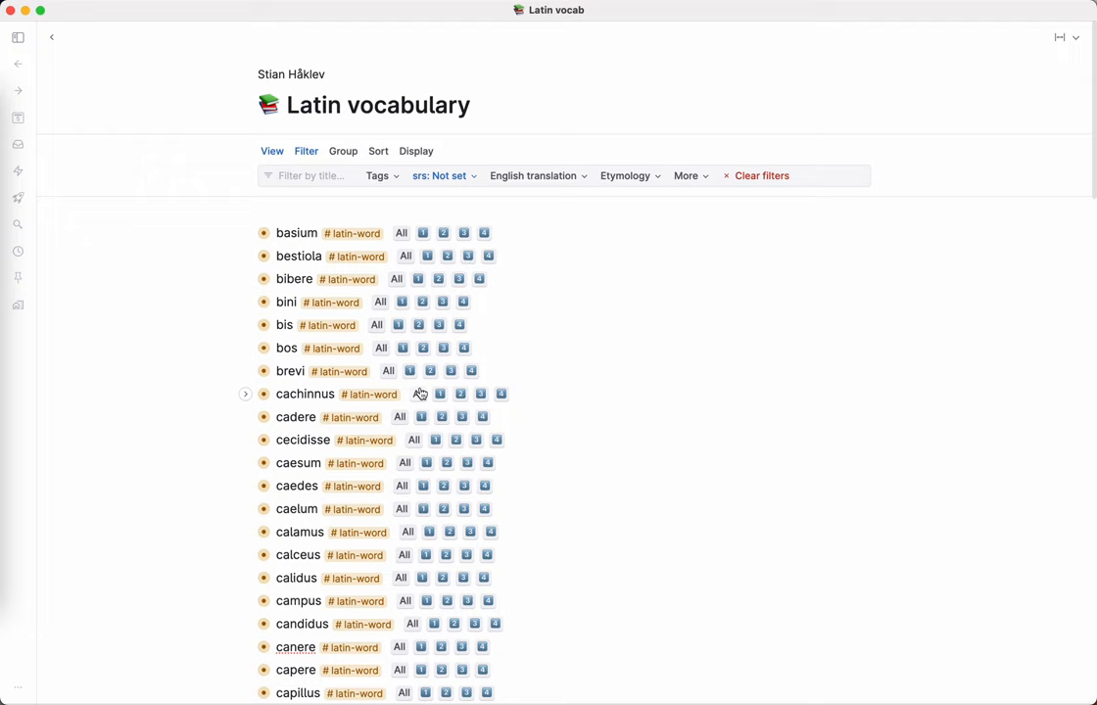
{"action": "mouse_move", "coordinate": [463, 256]}
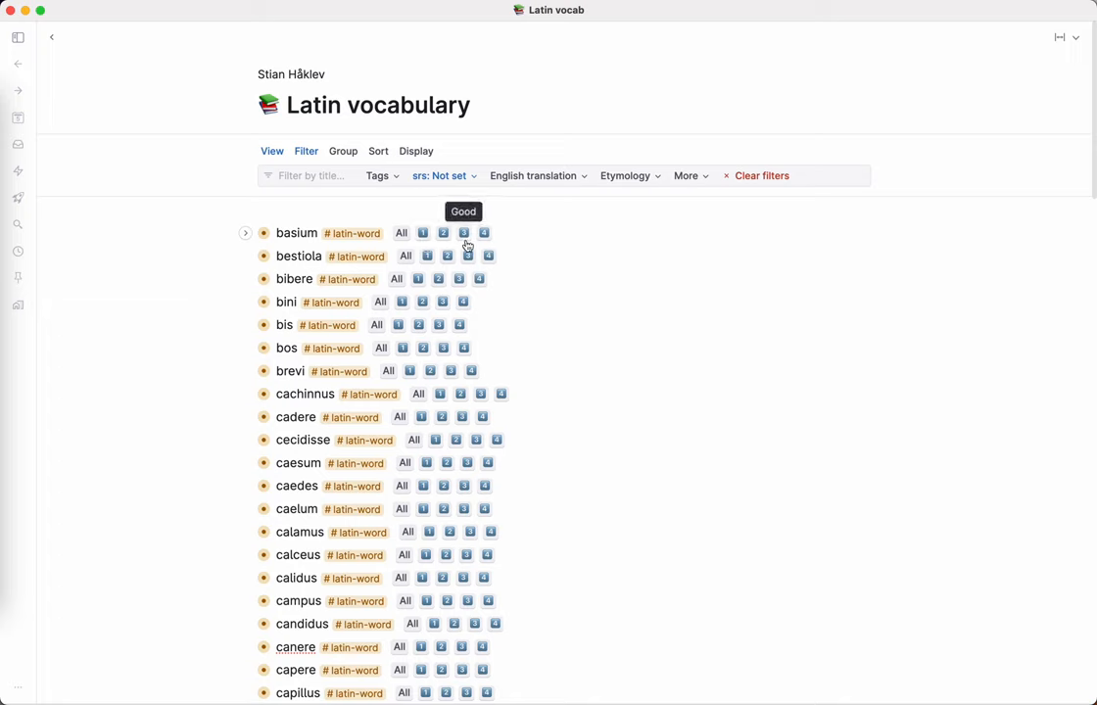
{"action": "mouse_move", "coordinate": [400, 233]}
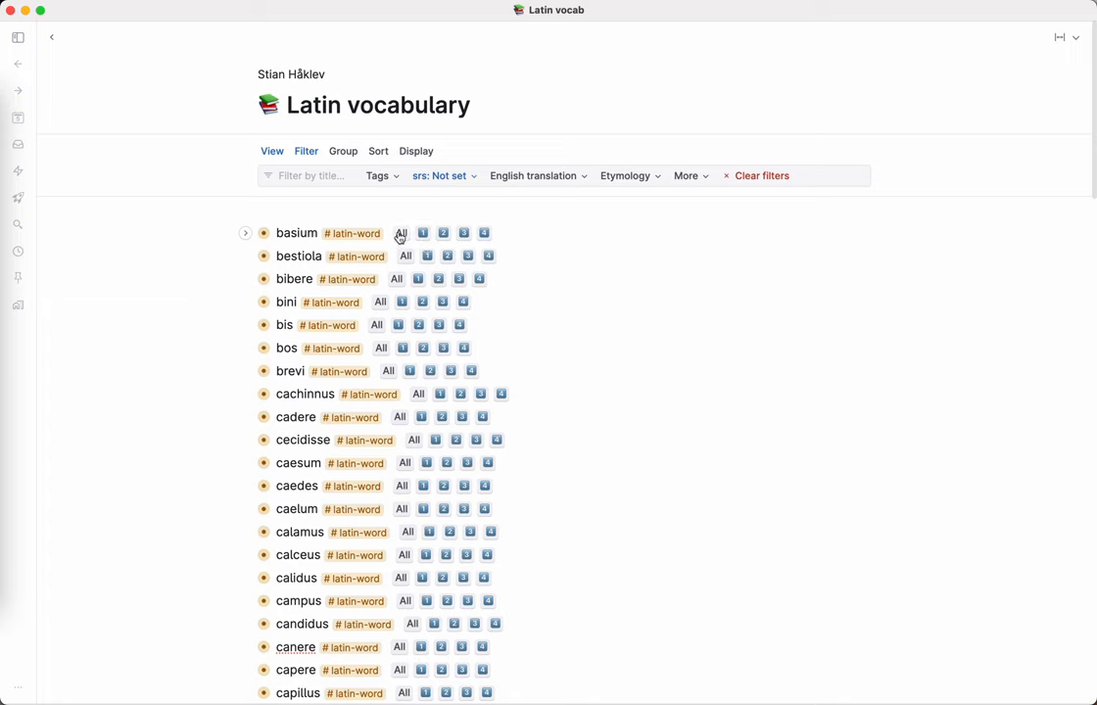
{"action": "mouse_move", "coordinate": [510, 233]}
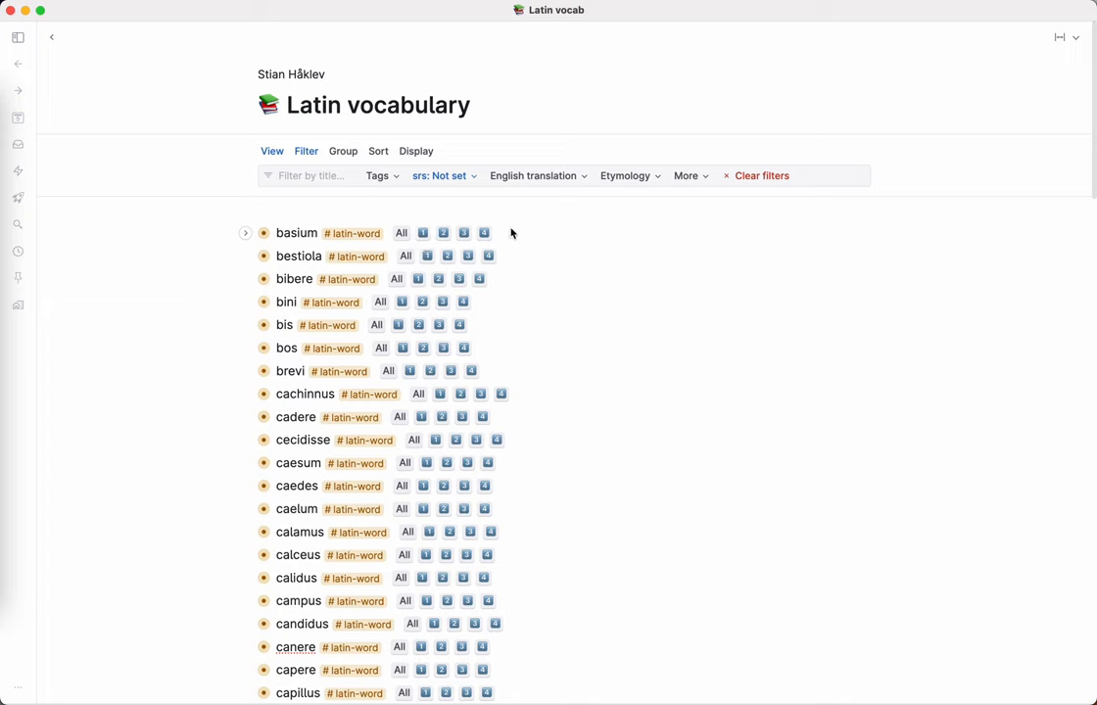
{"action": "mouse_move", "coordinate": [507, 233]}
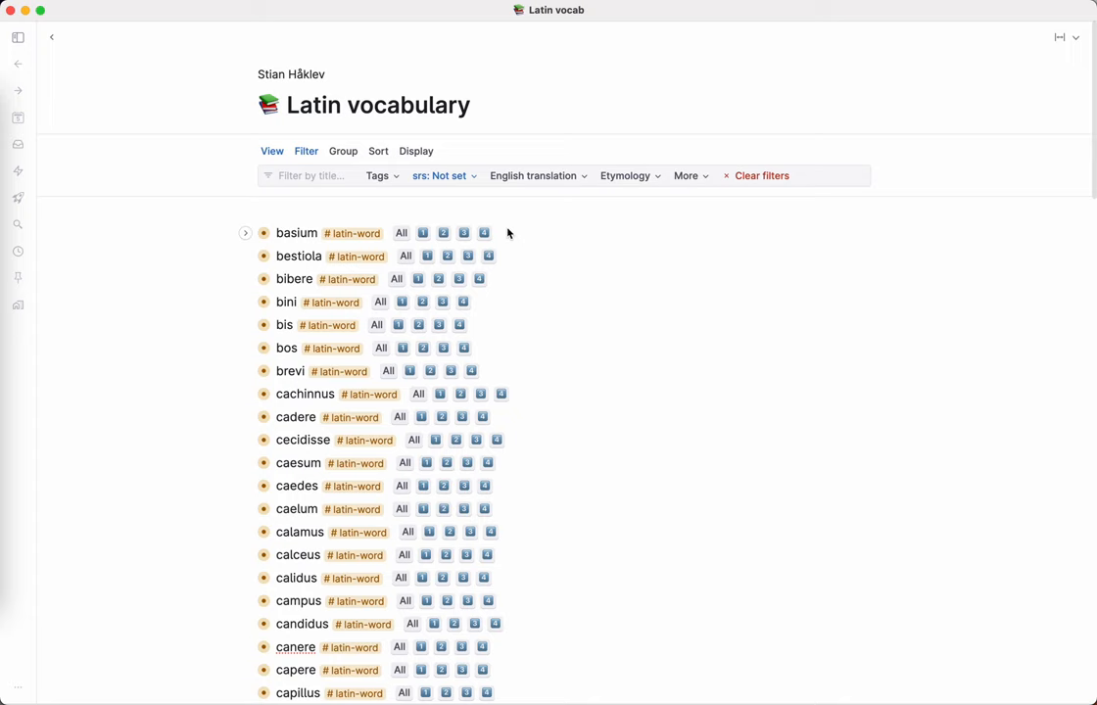
{"action": "mouse_move", "coordinate": [355, 233]}
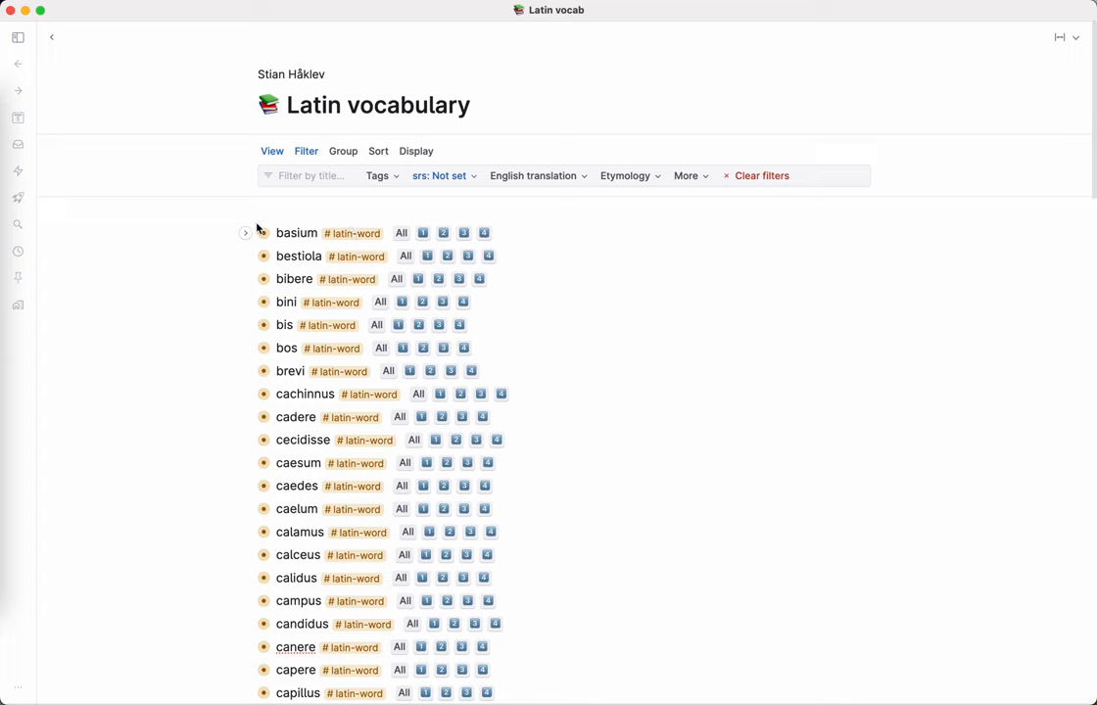
{"action": "mouse_move", "coordinate": [246, 233]}
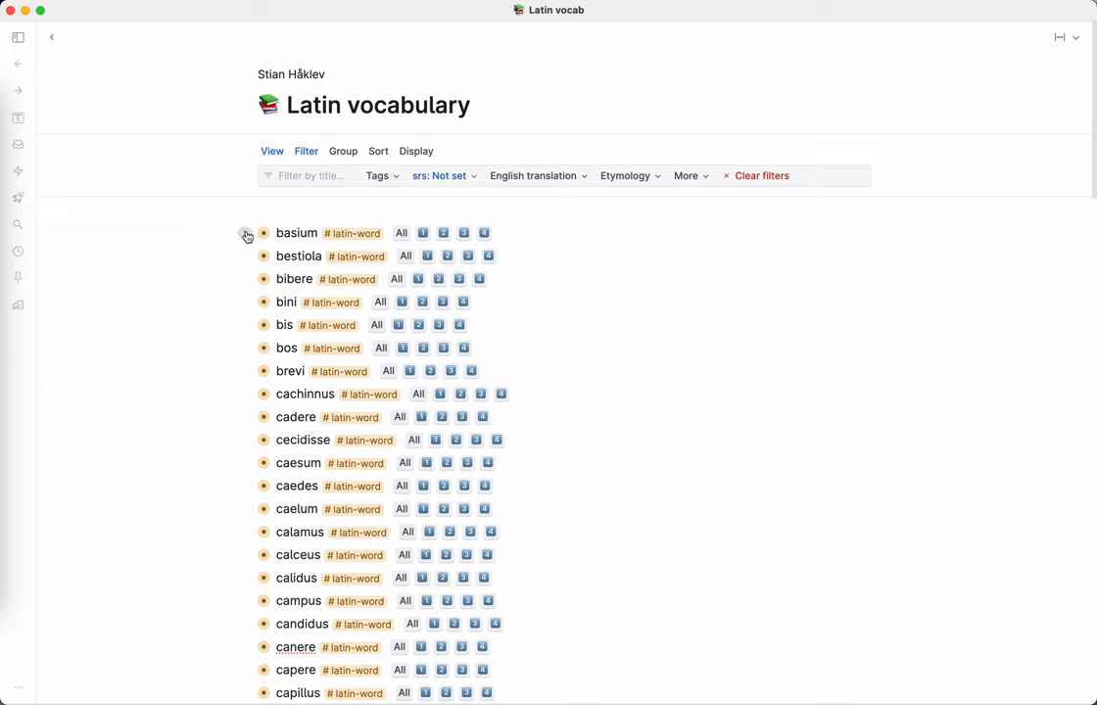
Expand basium and have AI generate its etymology, example, Latin explanation and quote fields
{"action": "left_click", "coordinate": [247, 234]}
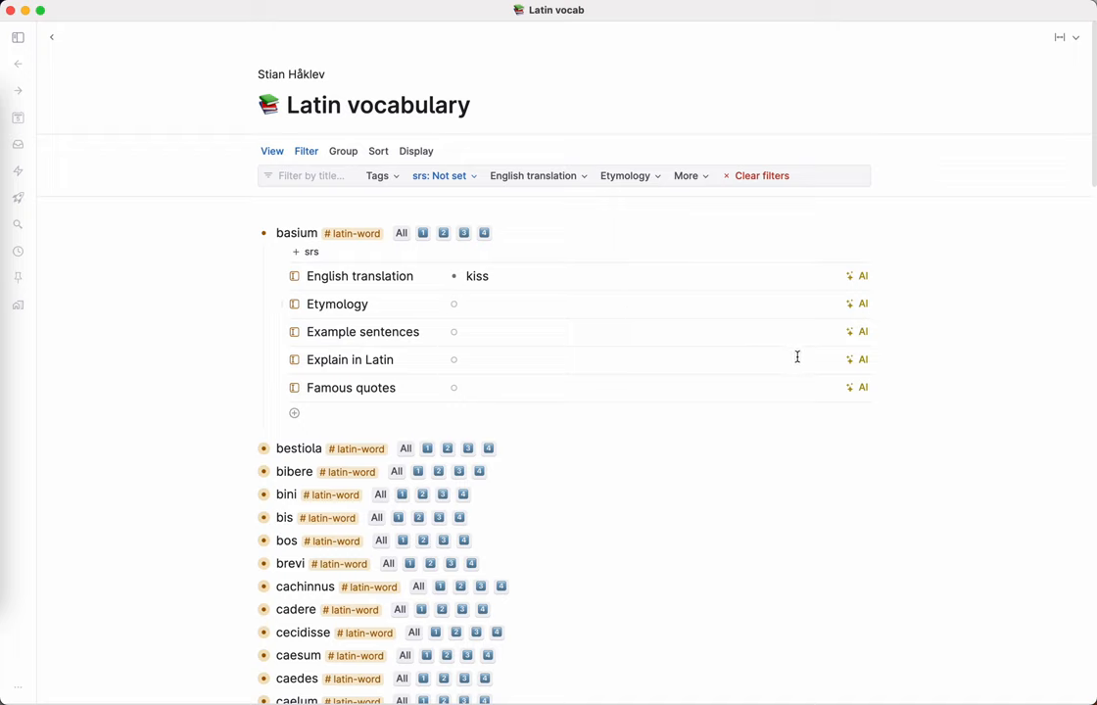
{"action": "mouse_move", "coordinate": [862, 380]}
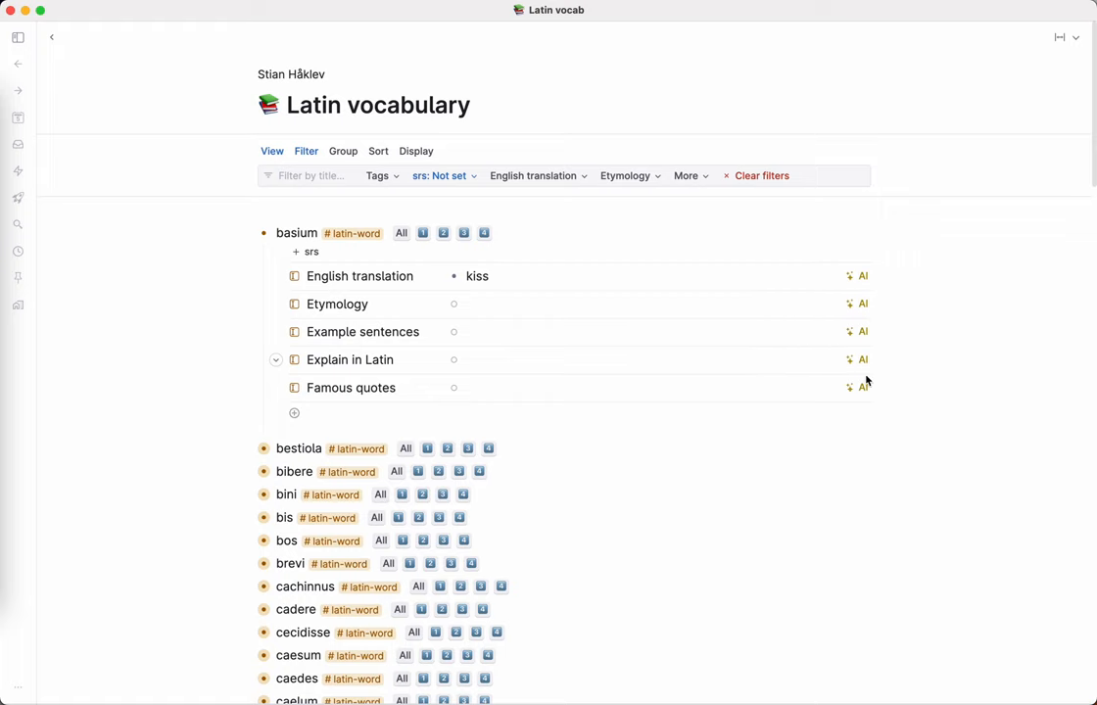
{"action": "mouse_move", "coordinate": [851, 360]}
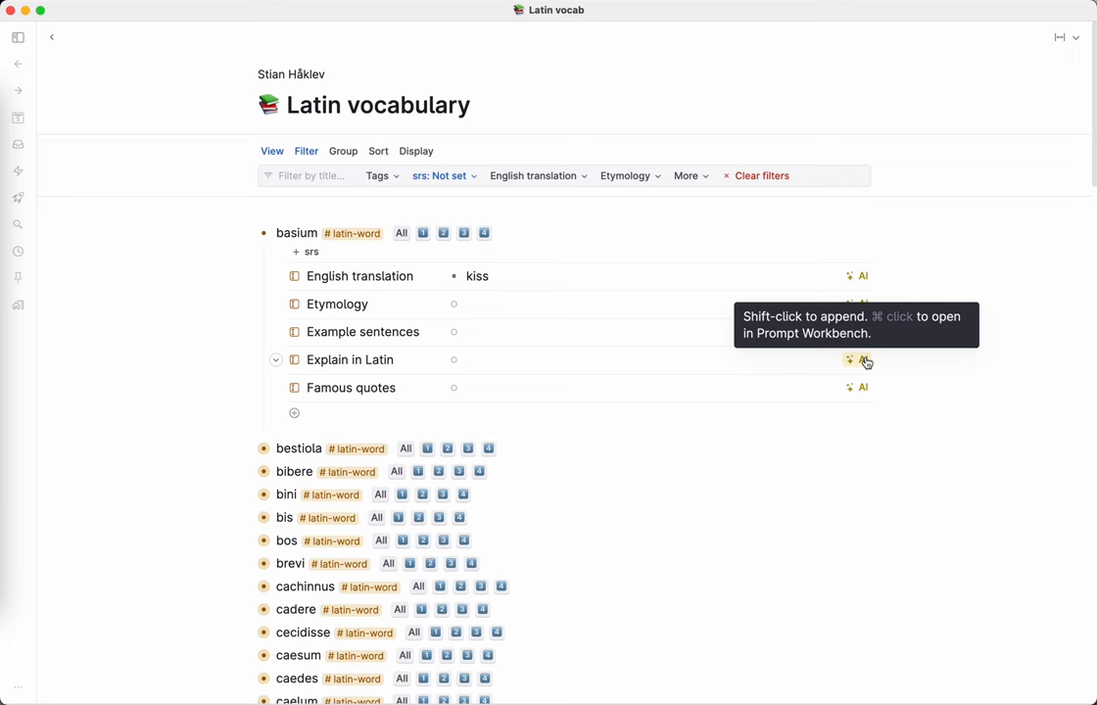
{"action": "left_click", "coordinate": [865, 360]}
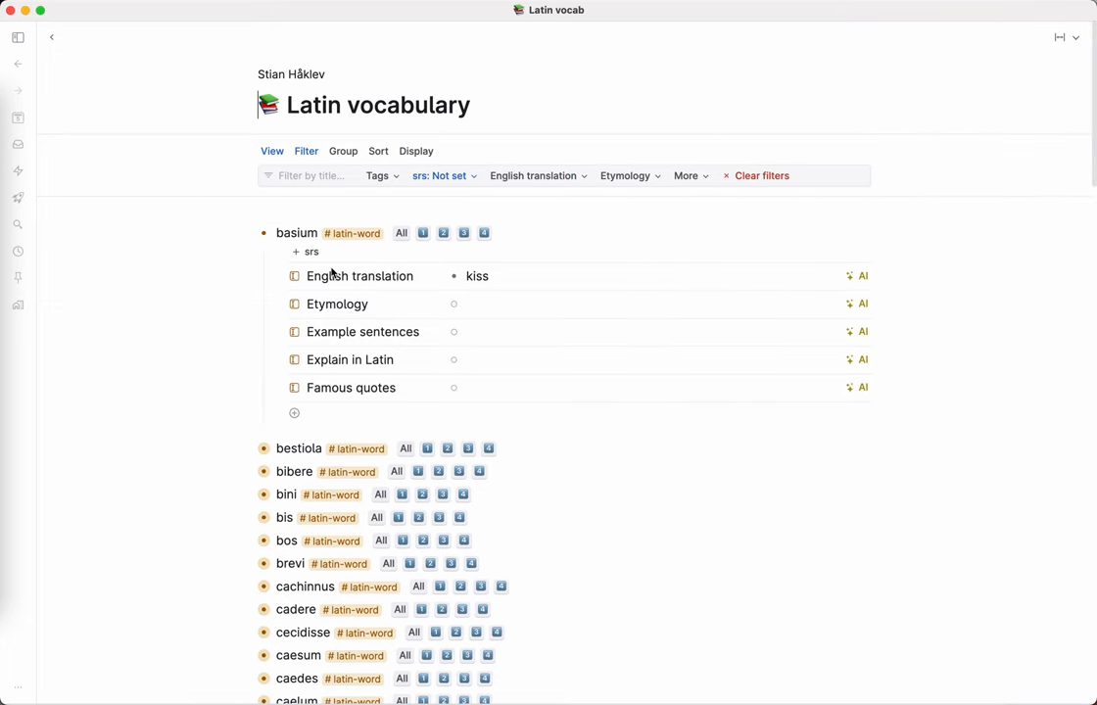
{"action": "mouse_move", "coordinate": [401, 262]}
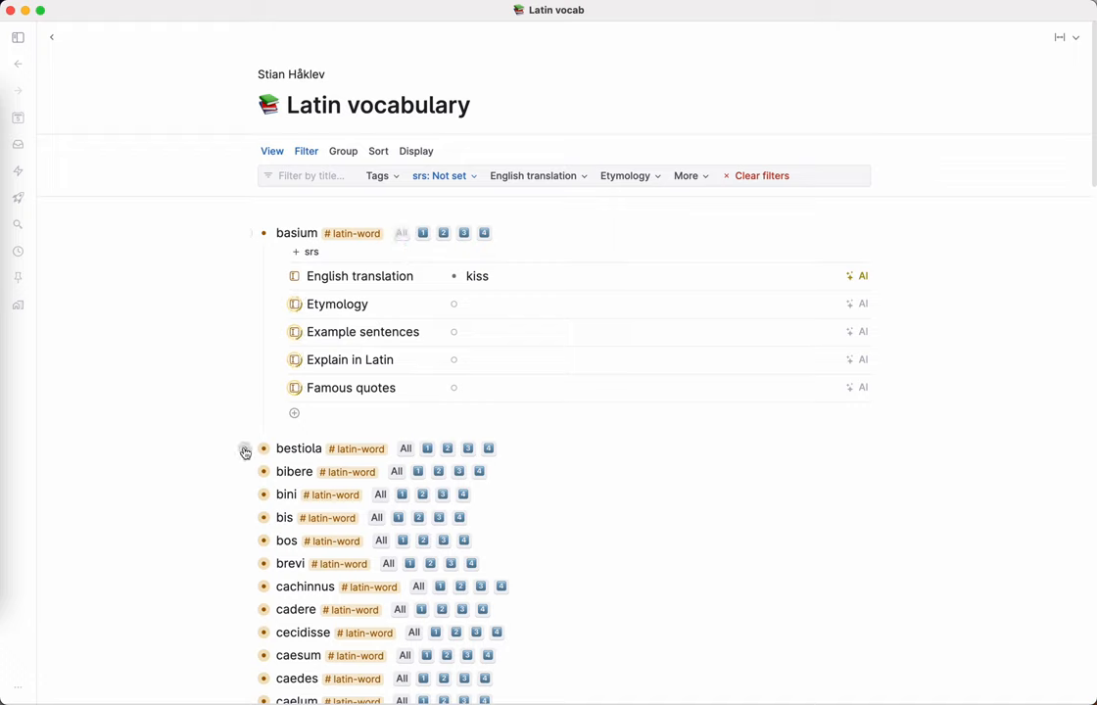
Once basium's AI content is generated, expand the next word's fields
{"action": "left_click", "coordinate": [245, 472]}
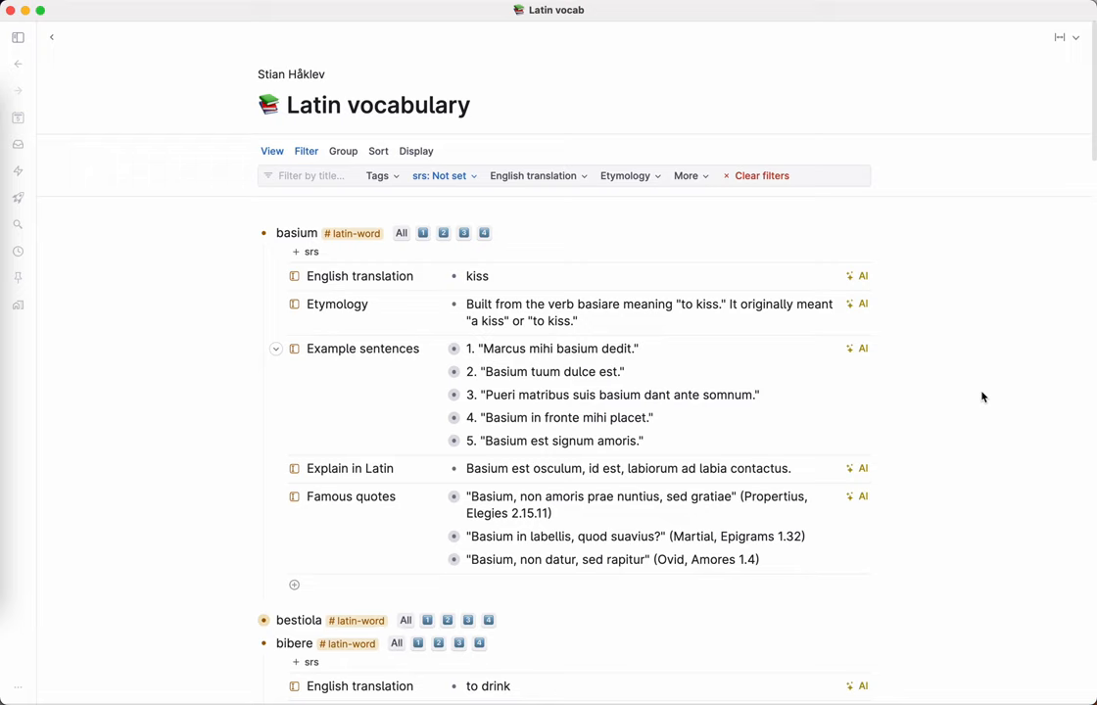
{"action": "mouse_move", "coordinate": [566, 301]}
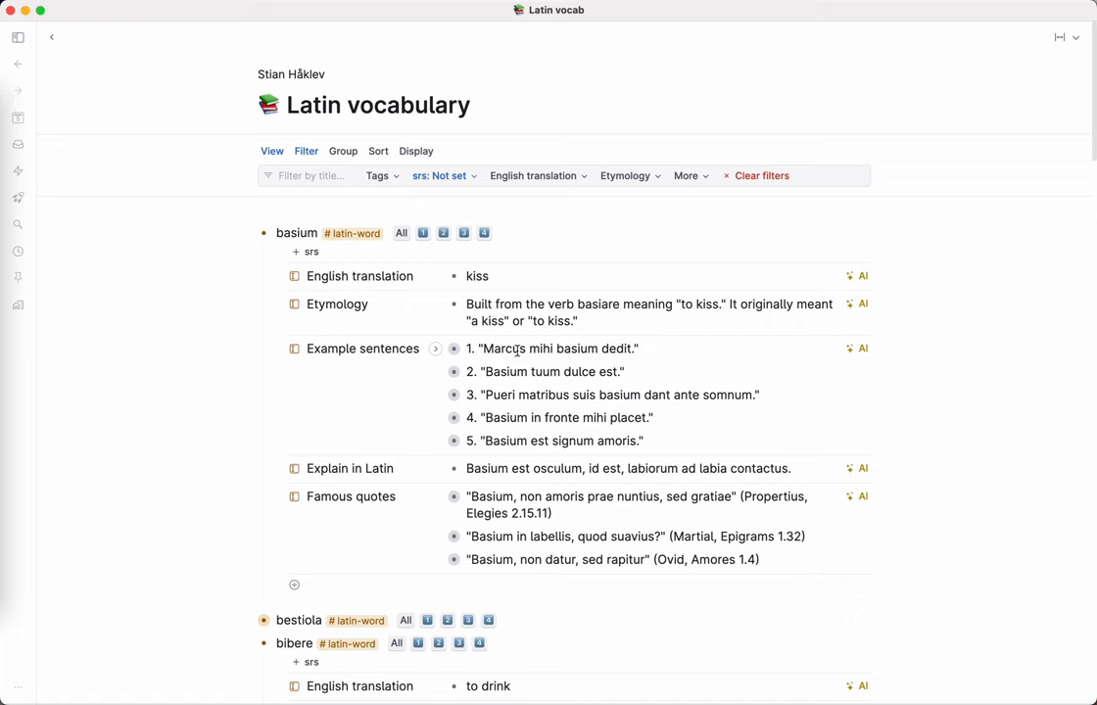
{"action": "left_click", "coordinate": [435, 348]}
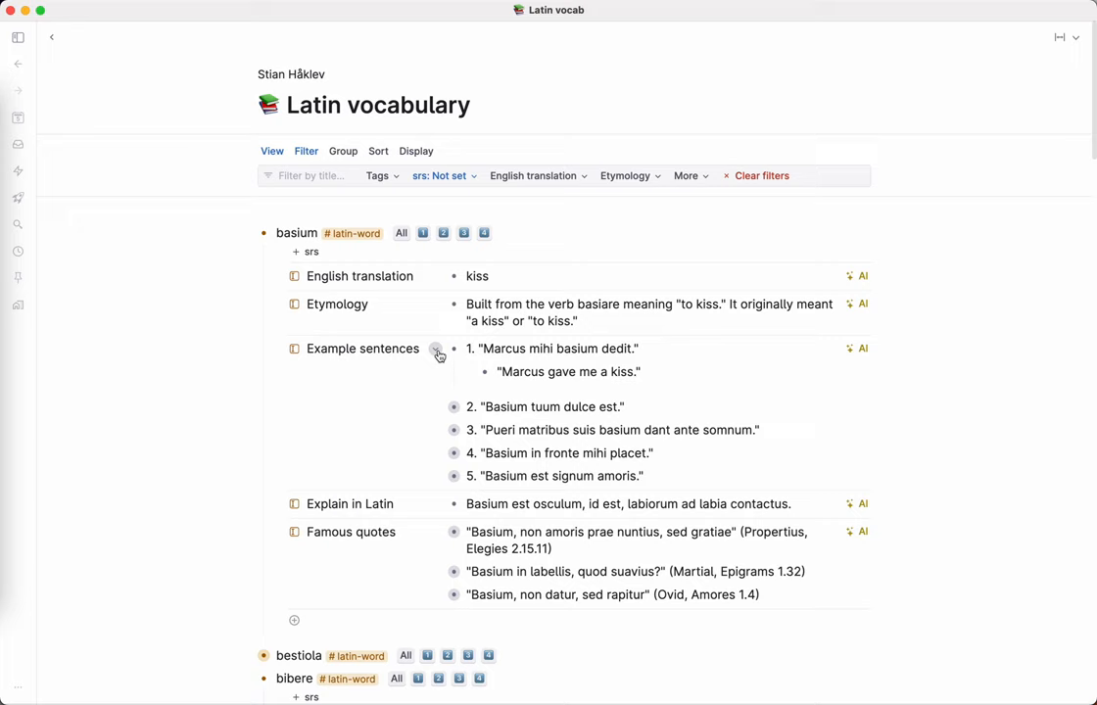
{"action": "left_click", "coordinate": [439, 354]}
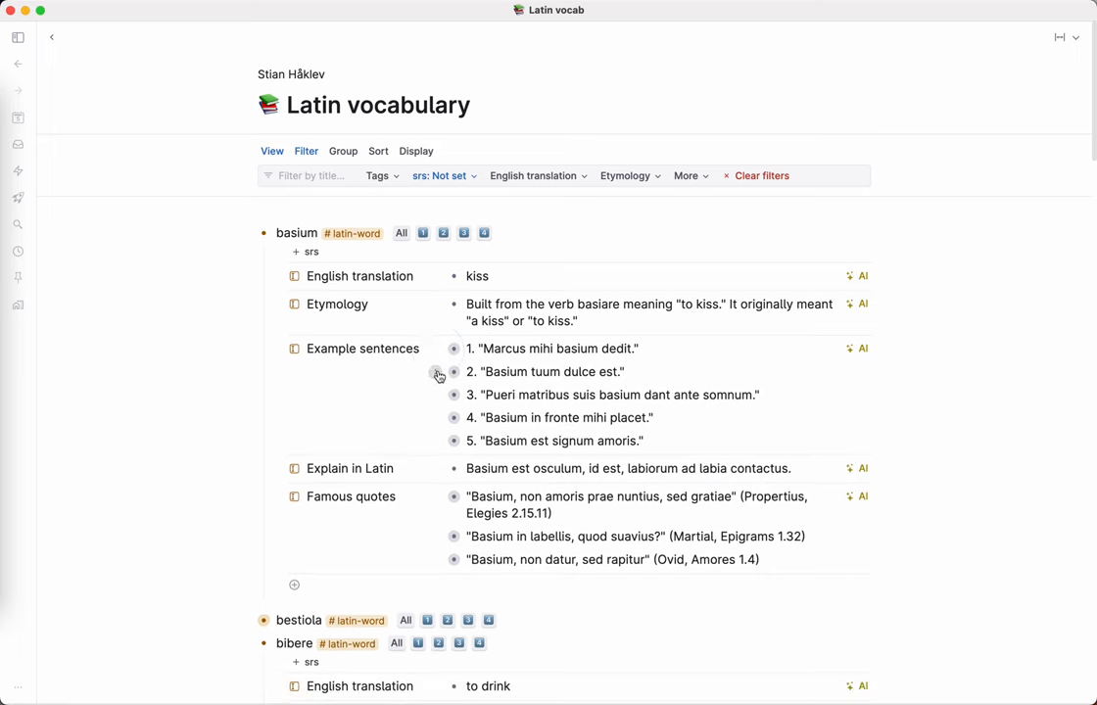
{"action": "left_click", "coordinate": [439, 376]}
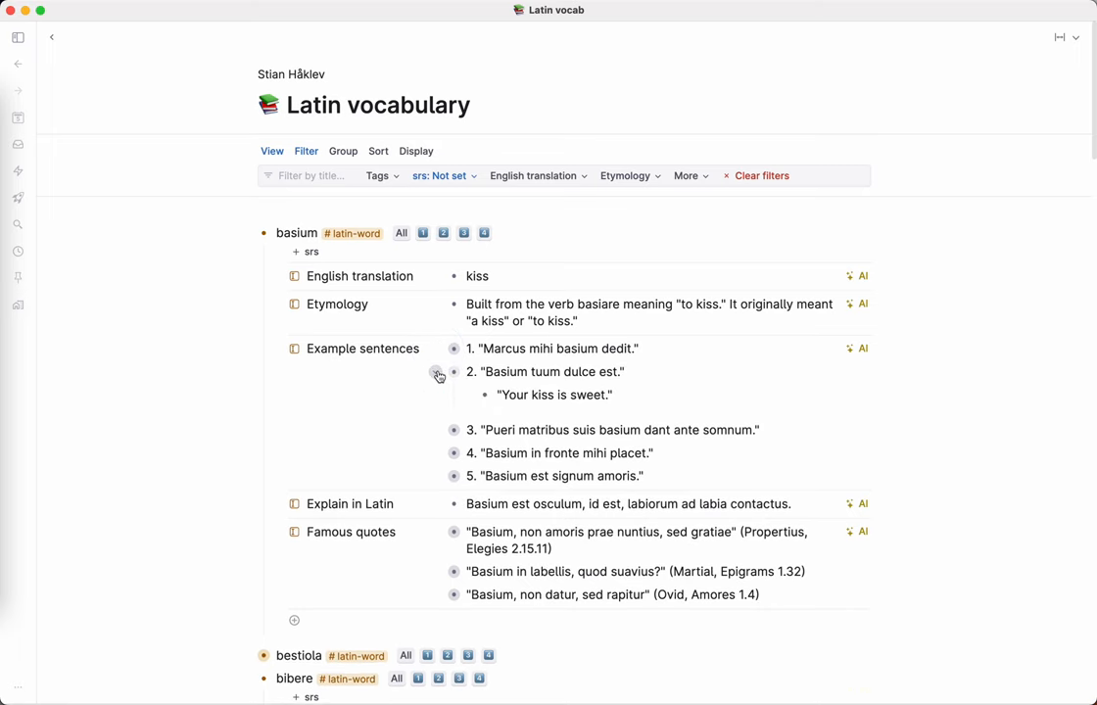
{"action": "left_click", "coordinate": [439, 376]}
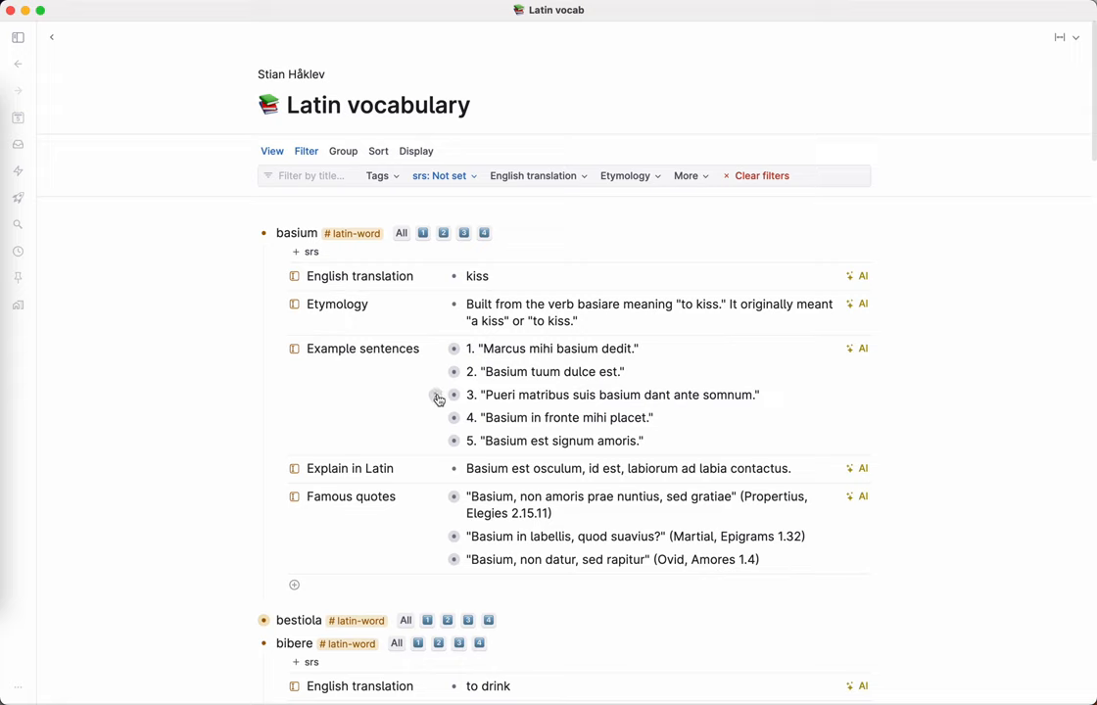
{"action": "left_click", "coordinate": [438, 396]}
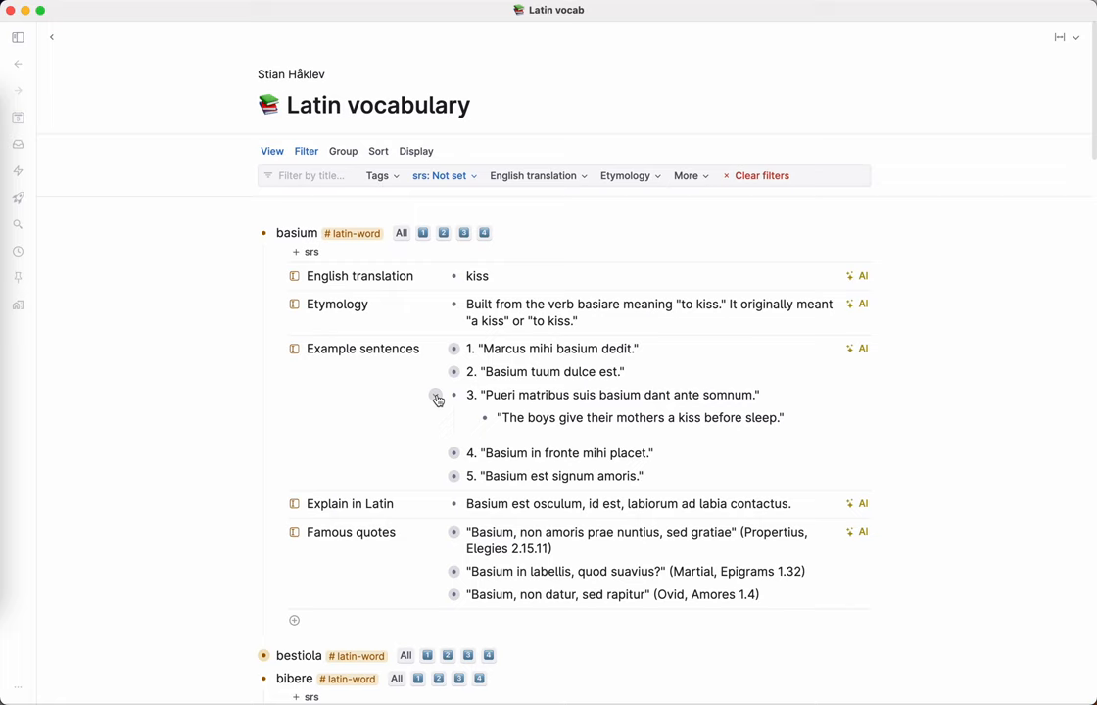
{"action": "left_click", "coordinate": [438, 395]}
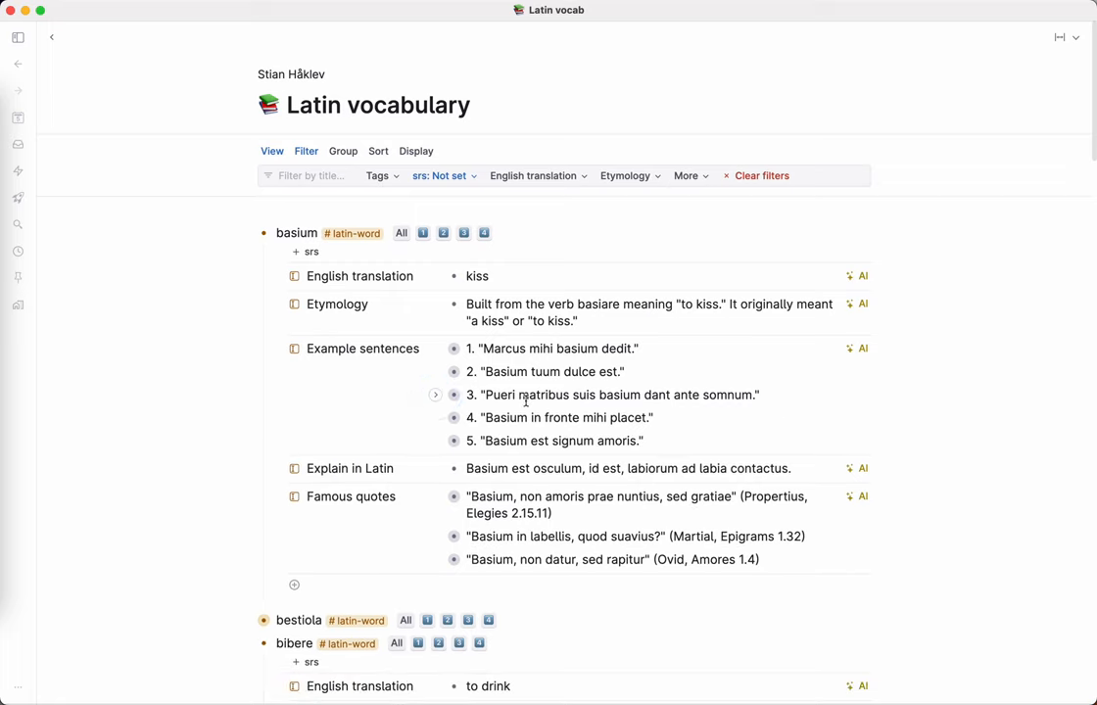
{"action": "mouse_move", "coordinate": [439, 421]}
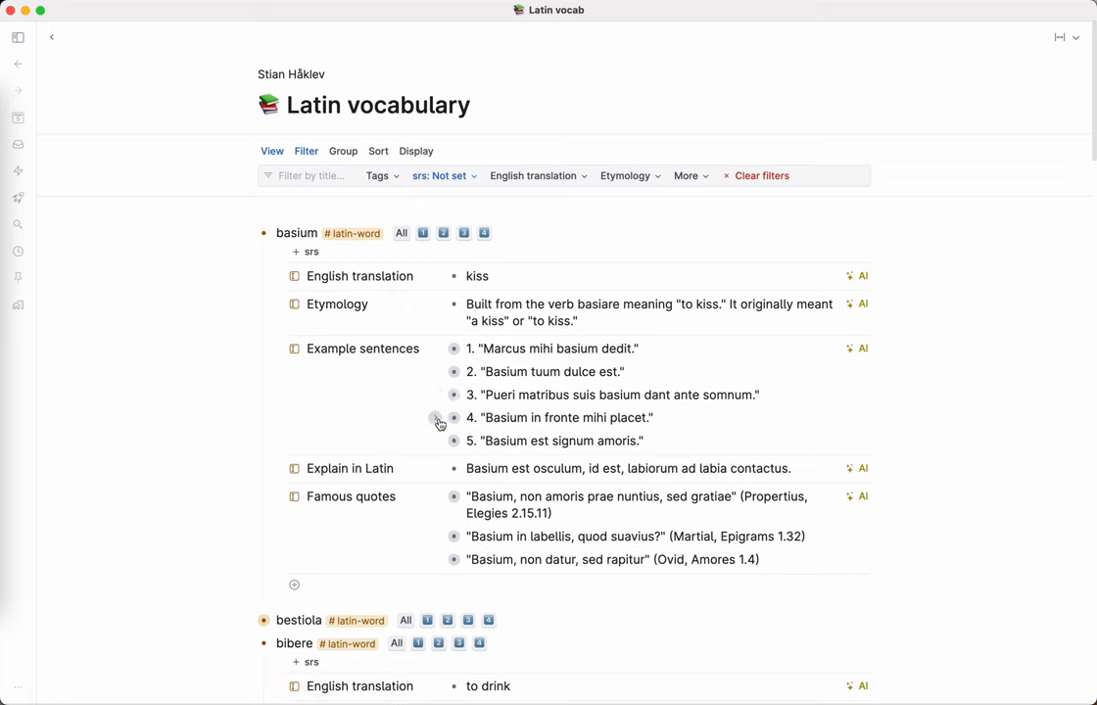
{"action": "mouse_move", "coordinate": [437, 419]}
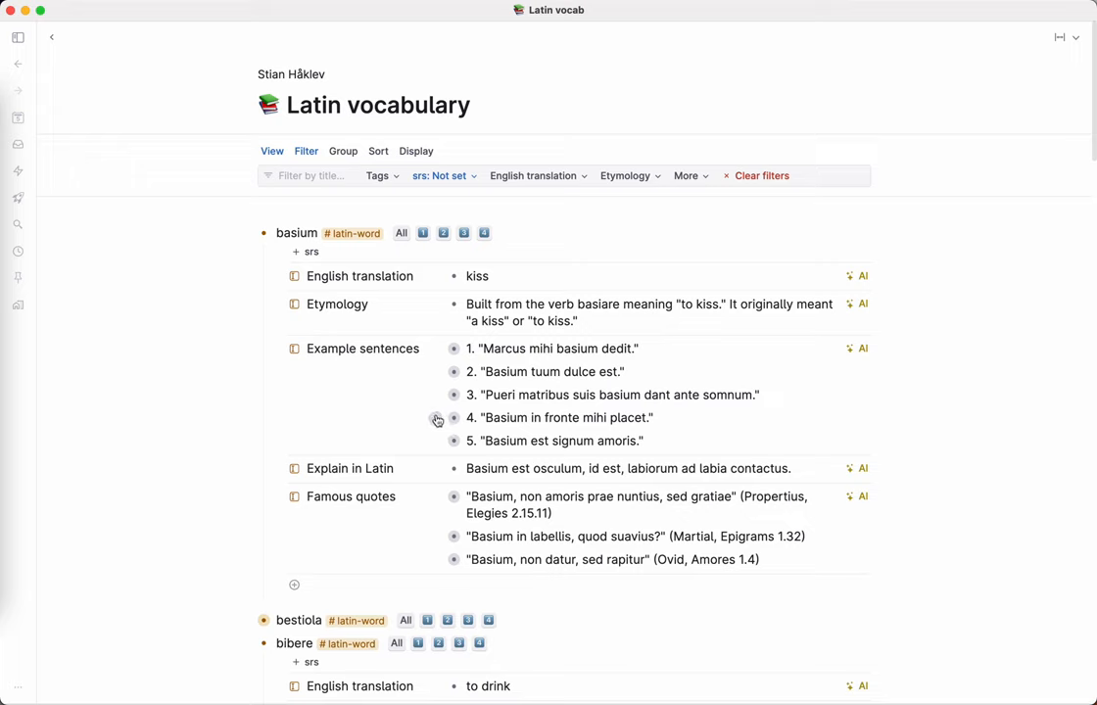
{"action": "left_click", "coordinate": [438, 420]}
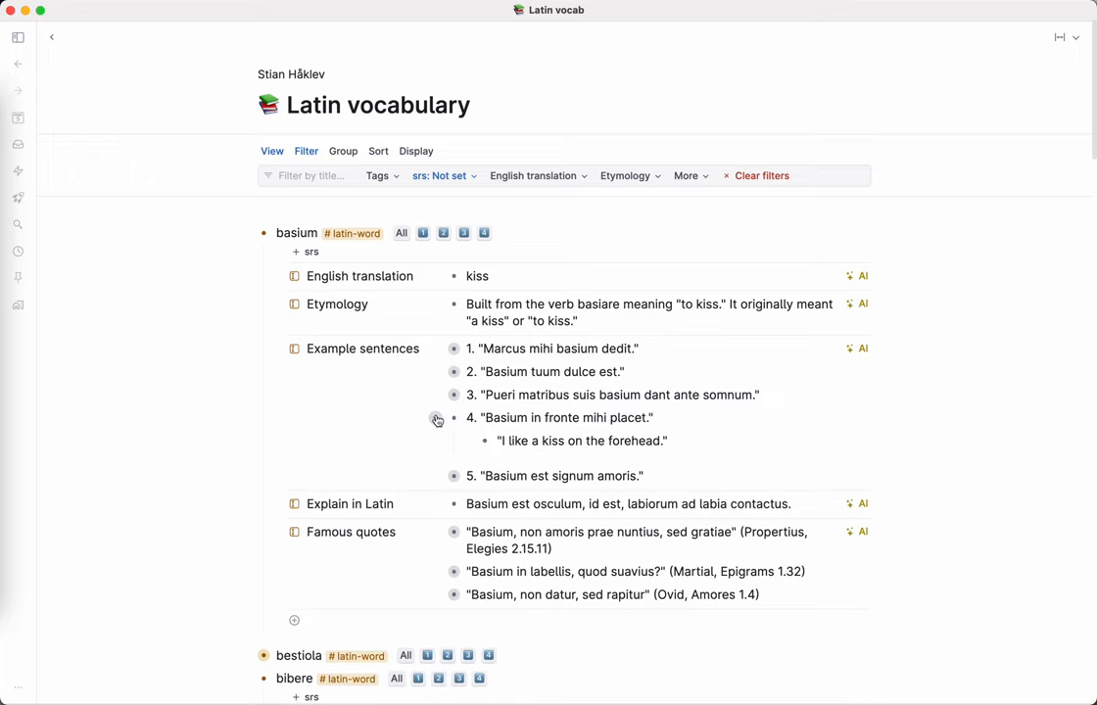
{"action": "mouse_move", "coordinate": [429, 417]}
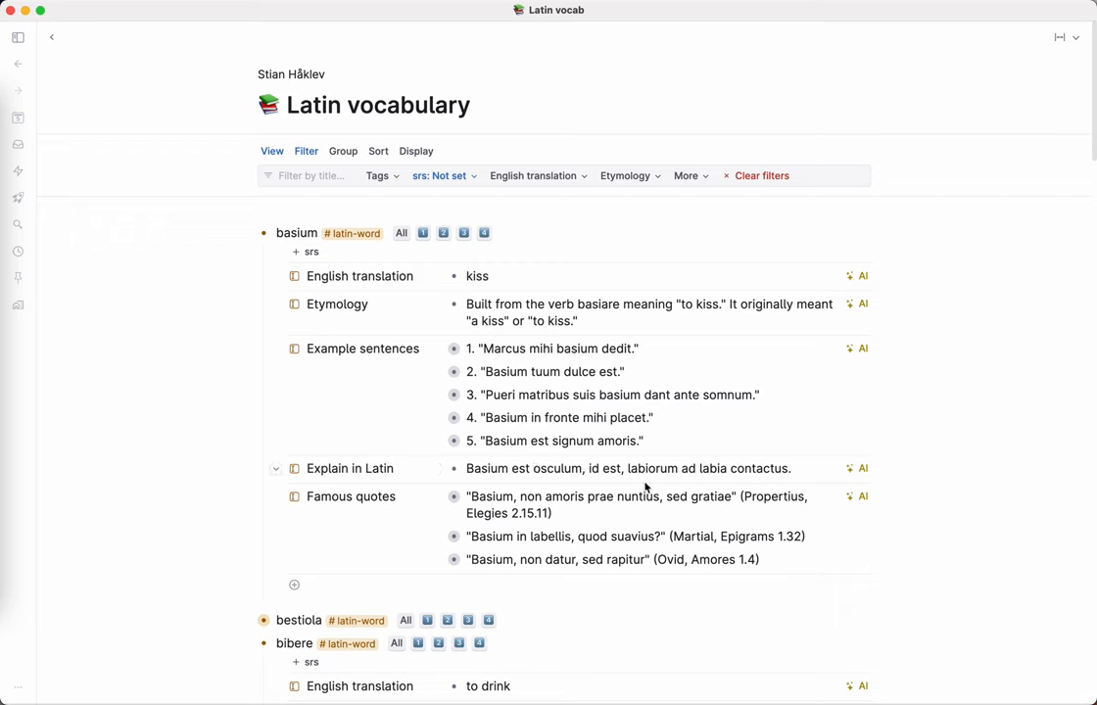
Link 'labia' in basium's Latin explanation to its card and close the preview
{"action": "left_click", "coordinate": [275, 468]}
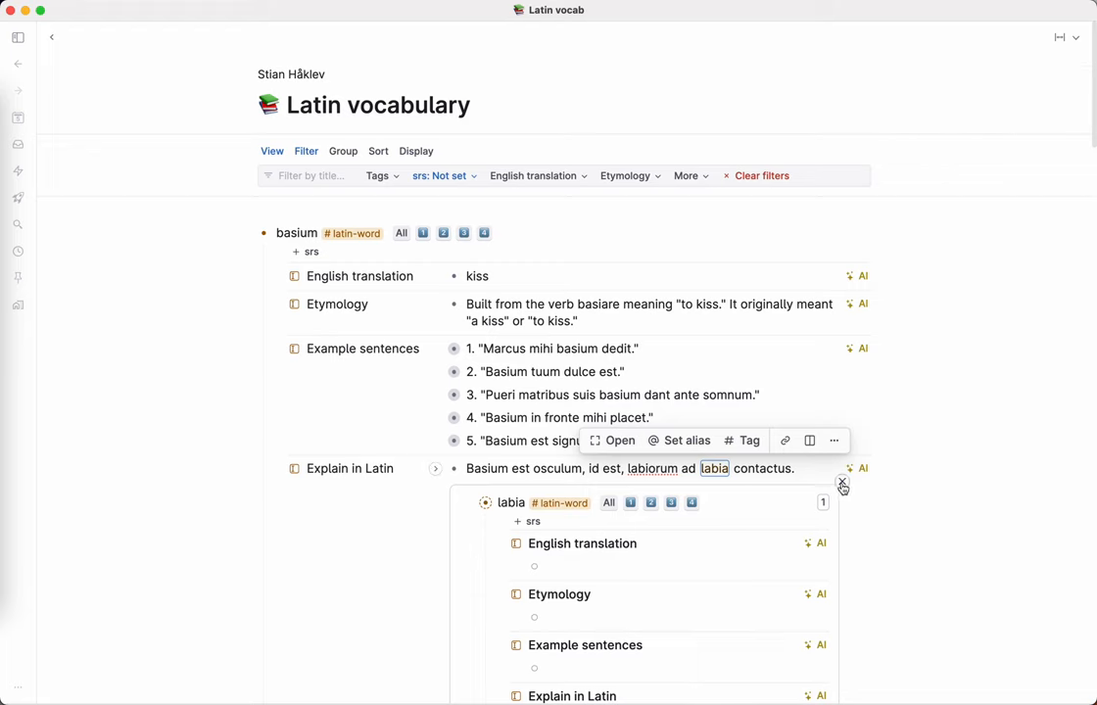
{"action": "left_click", "coordinate": [841, 481]}
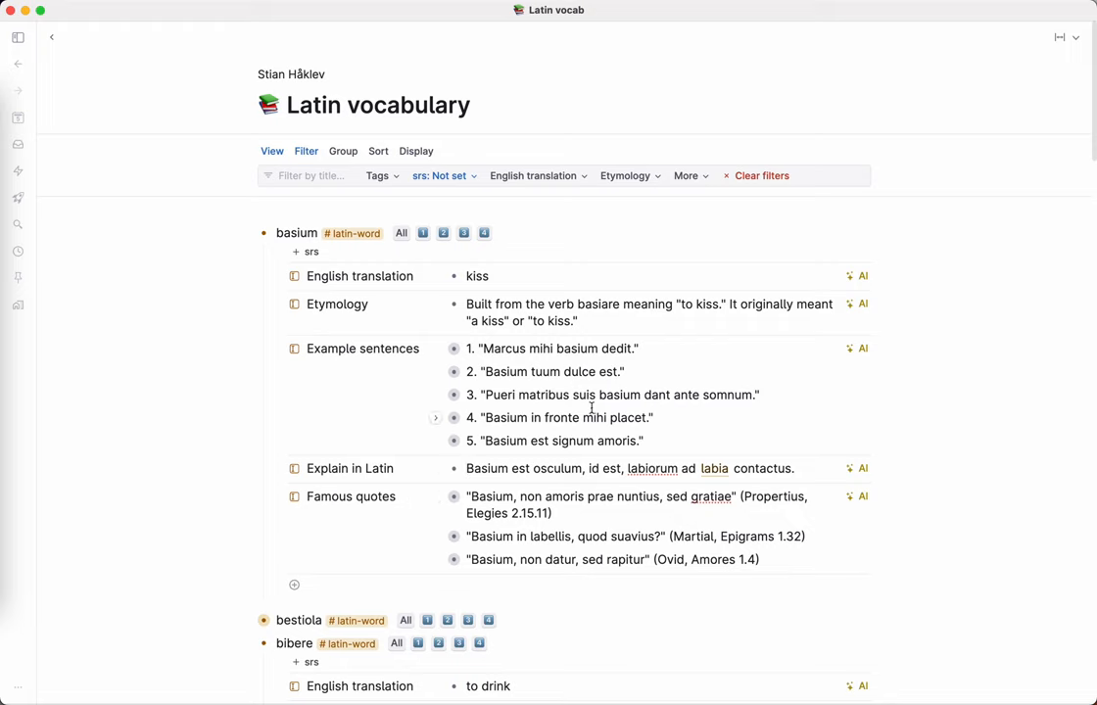
{"action": "mouse_move", "coordinate": [499, 276]}
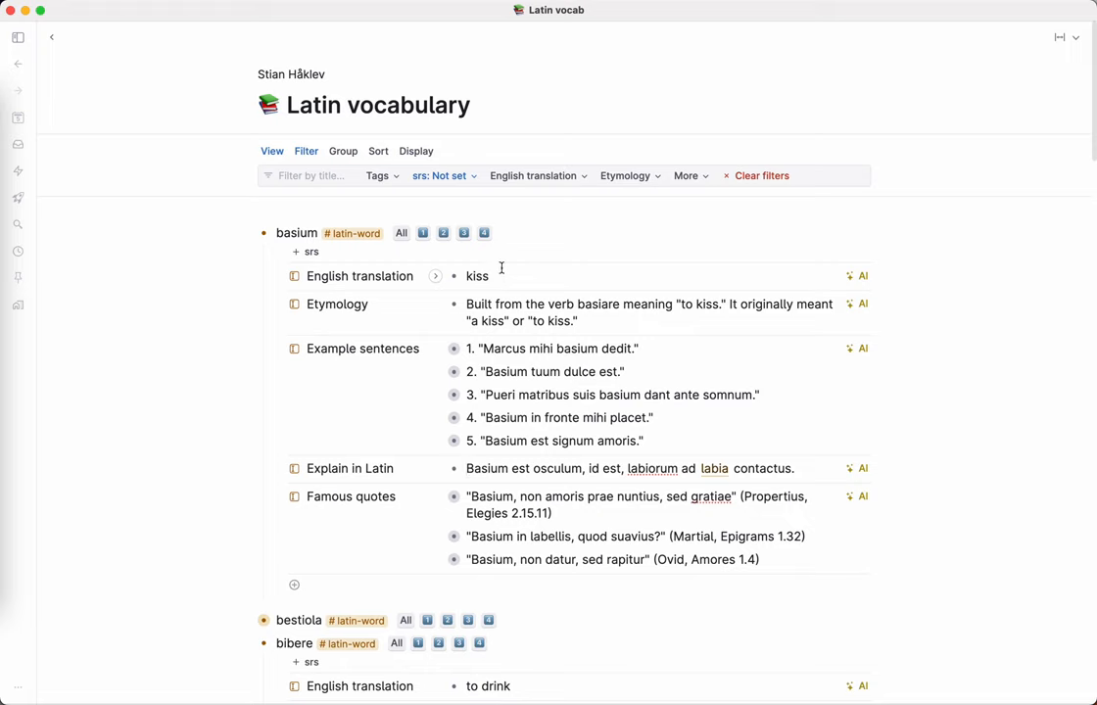
{"action": "mouse_move", "coordinate": [484, 233]}
{"action": "type", "text": " #sr"}
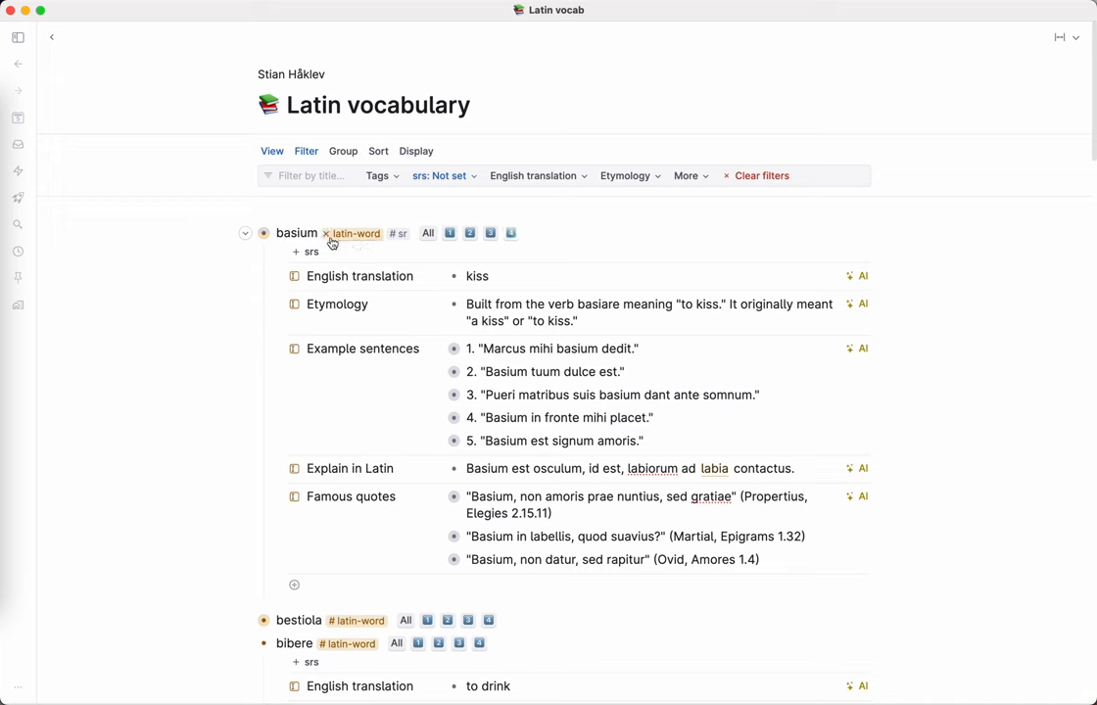
Tag basium with #sr, scheduling its review for Sat 11 Nov, then collapse it
{"action": "left_click", "coordinate": [310, 252]}
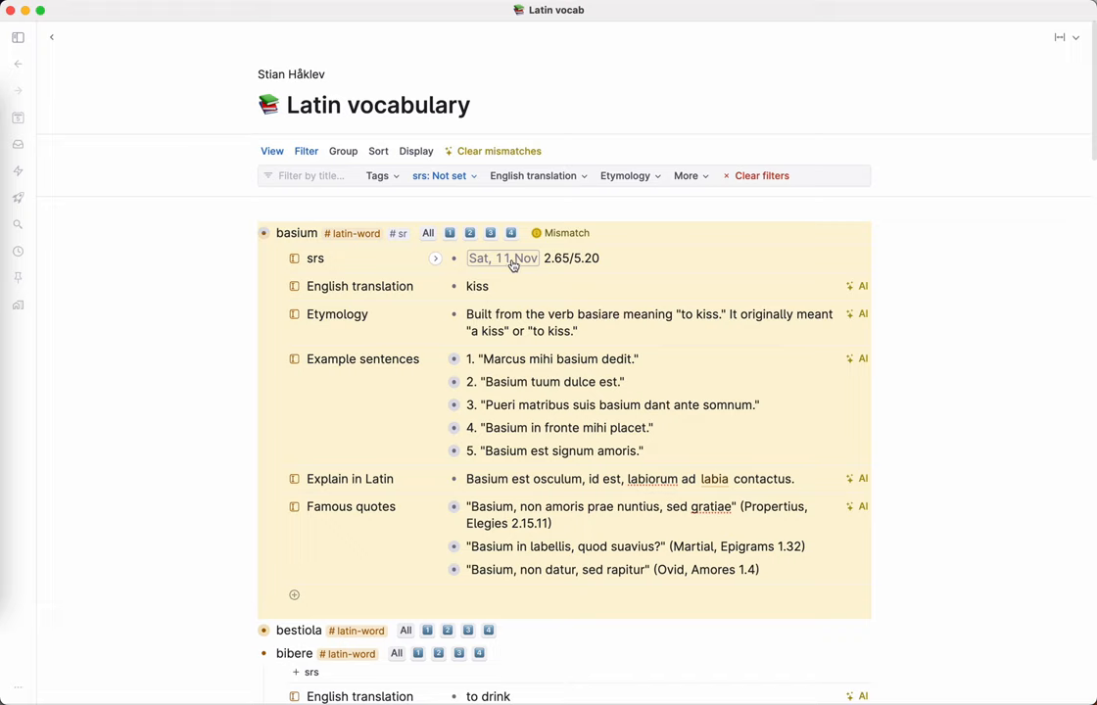
{"action": "mouse_move", "coordinate": [536, 255]}
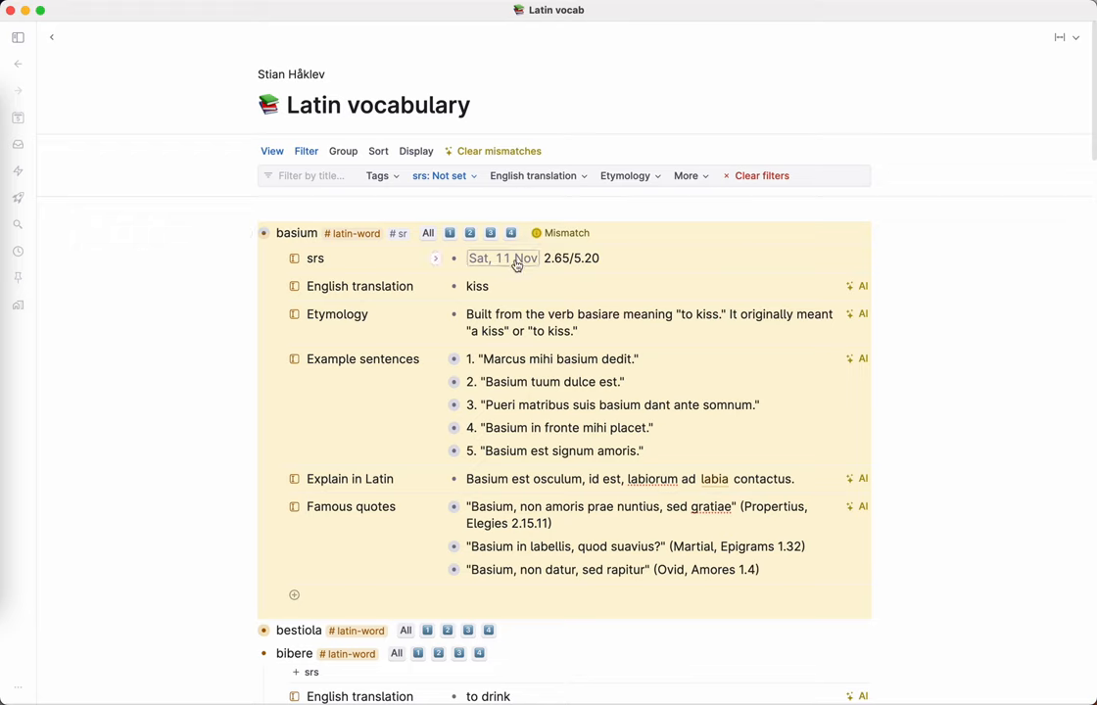
{"action": "mouse_move", "coordinate": [566, 232]}
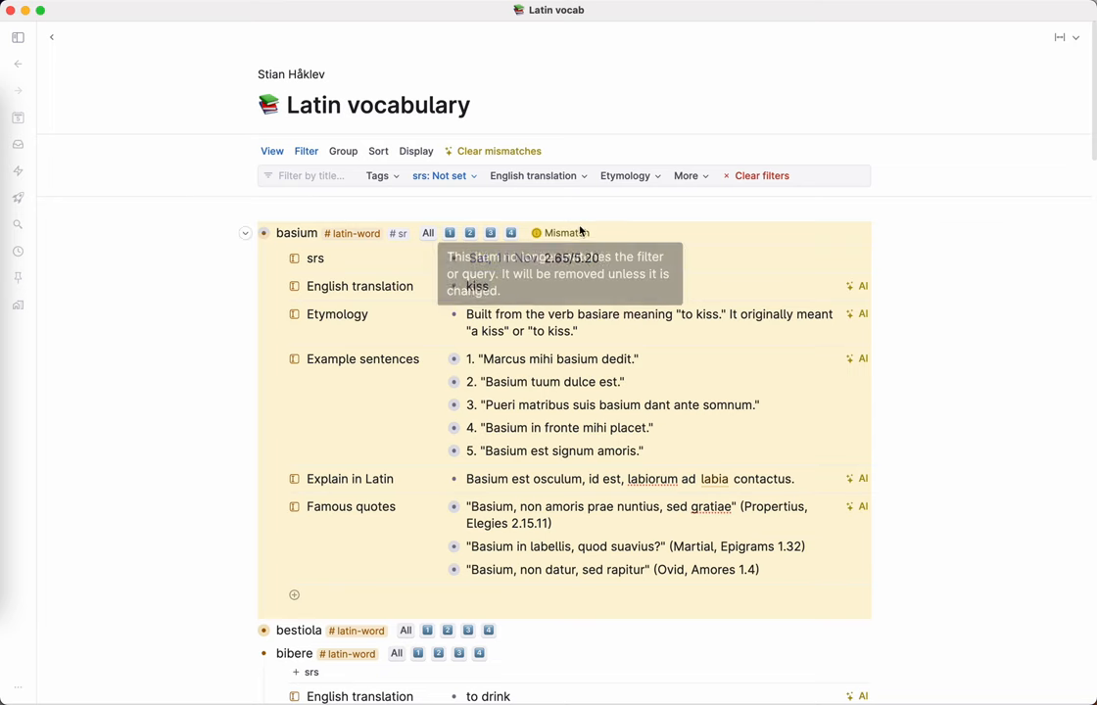
{"action": "left_click", "coordinate": [245, 233]}
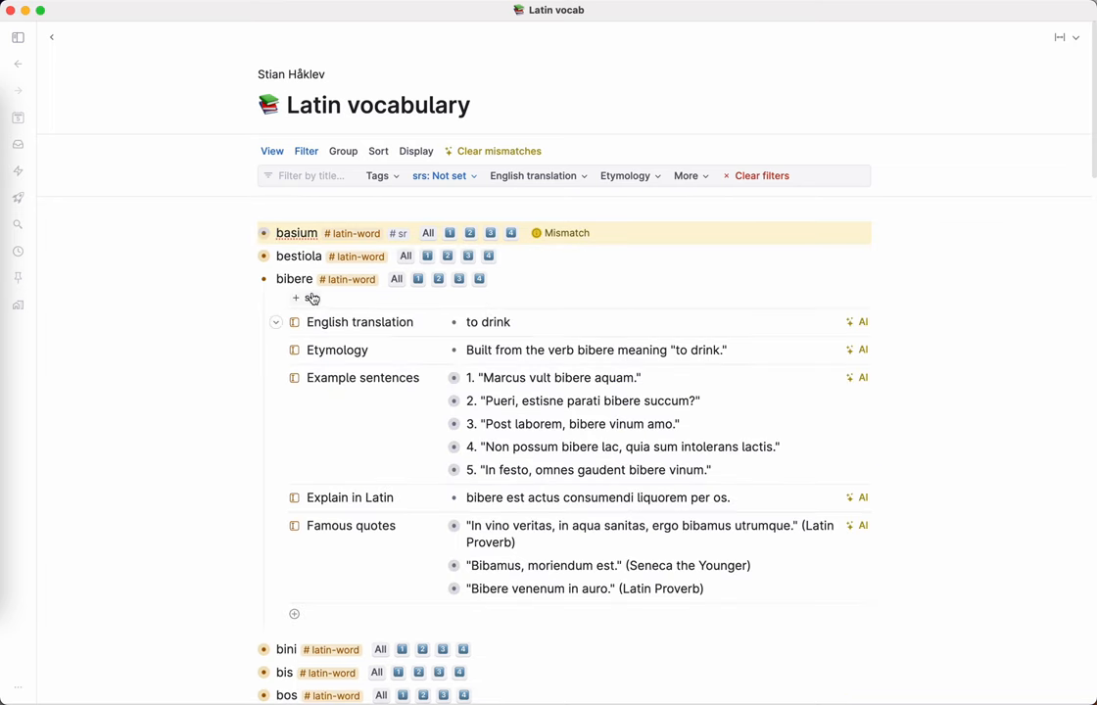
{"action": "scroll", "scroll_direction": "down", "scroll_amount": 3}
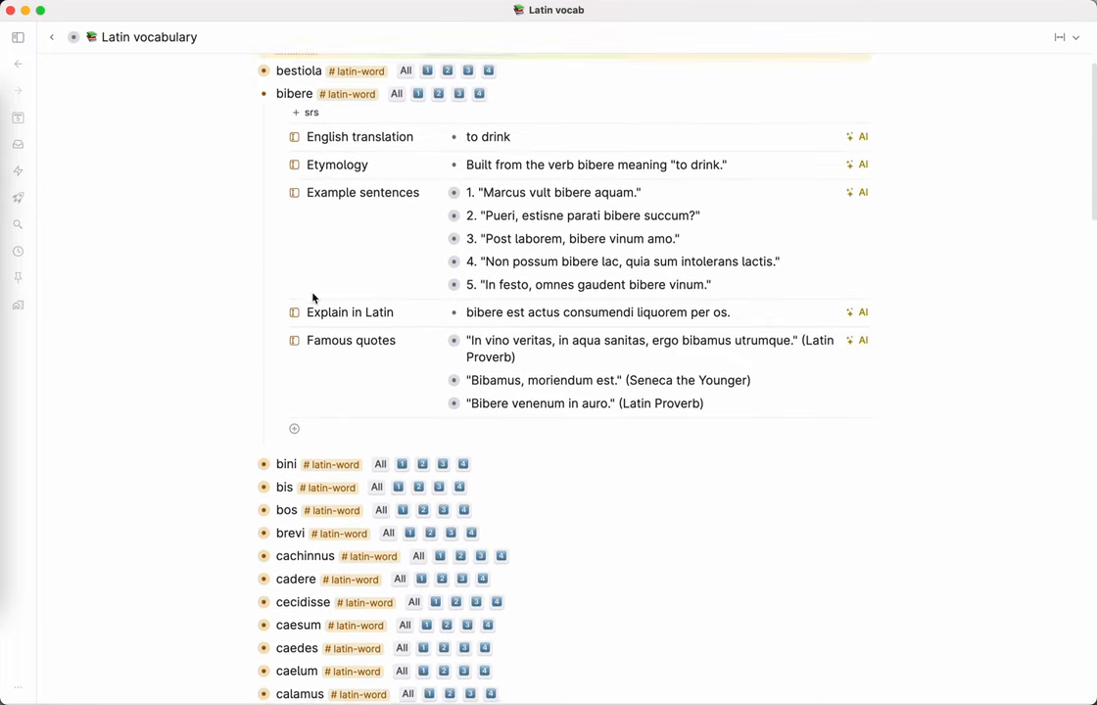
{"action": "scroll", "scroll_direction": "up", "scroll_amount": 3}
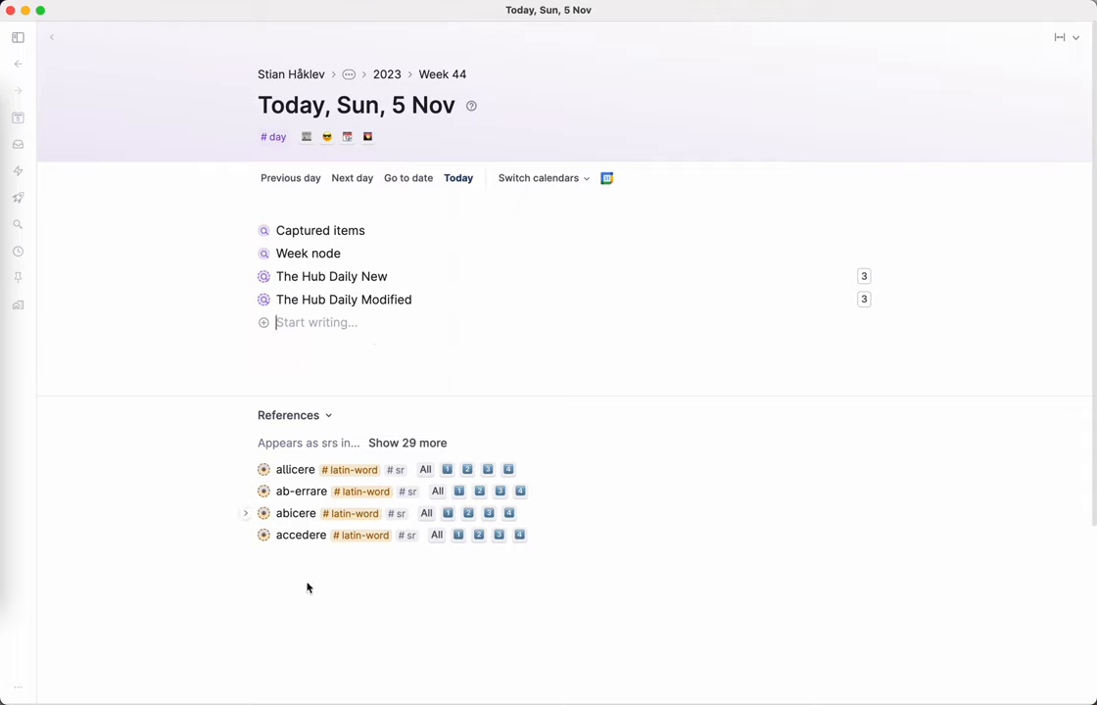
{"action": "mouse_move", "coordinate": [309, 461]}
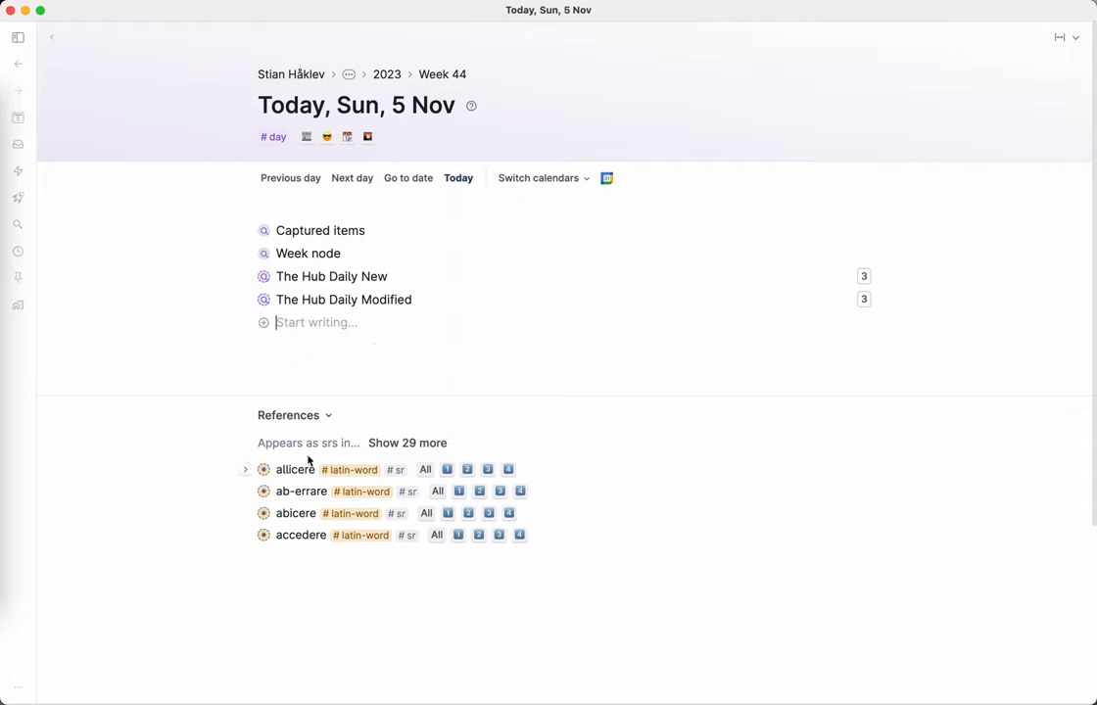
{"action": "mouse_move", "coordinate": [330, 461]}
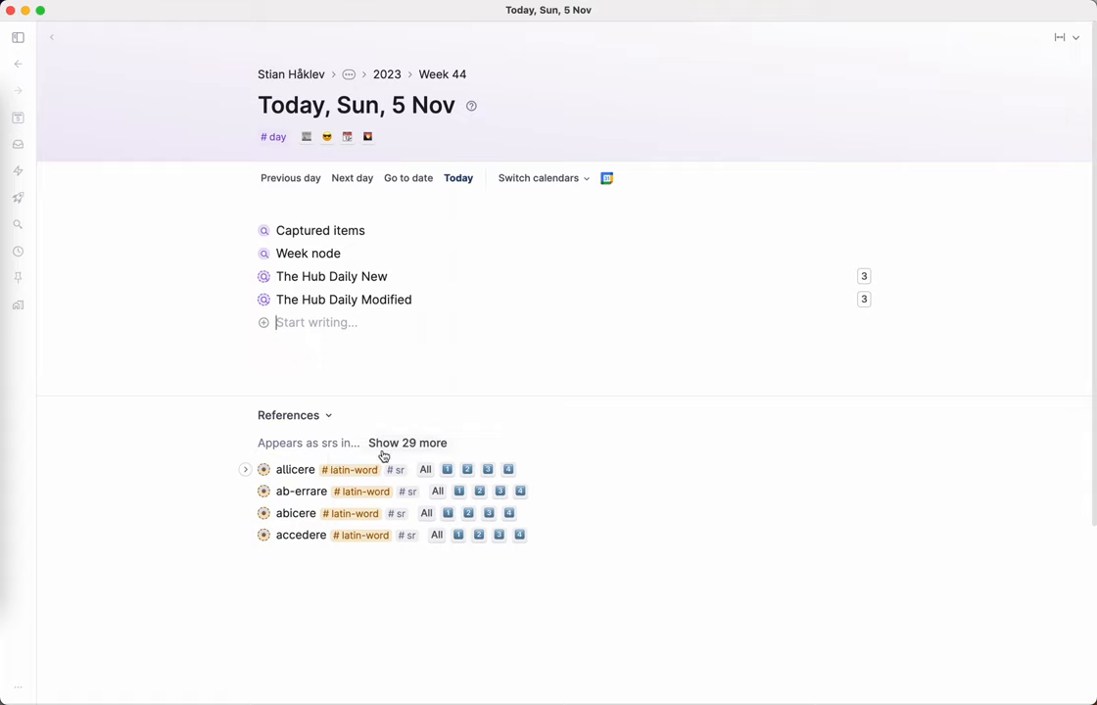
{"action": "mouse_move", "coordinate": [340, 352]}
{"action": "type", "text": "#"}
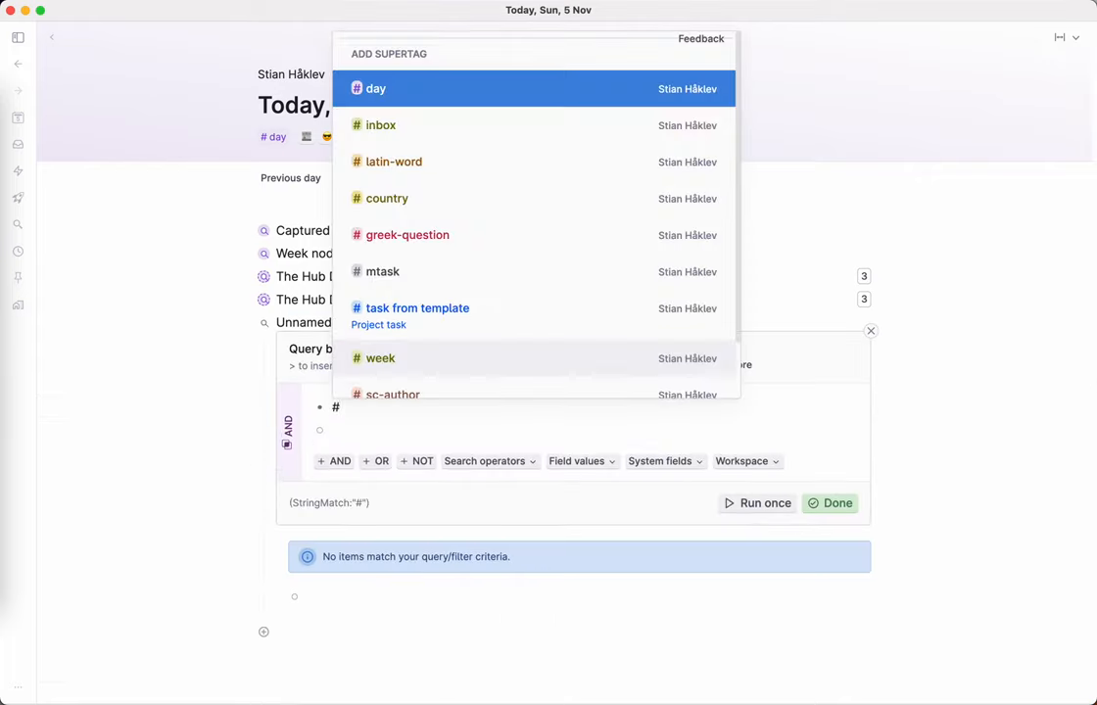
Build the query for latin-word items whose srs date is today, 5 Nov
{"action": "left_click", "coordinate": [394, 161]}
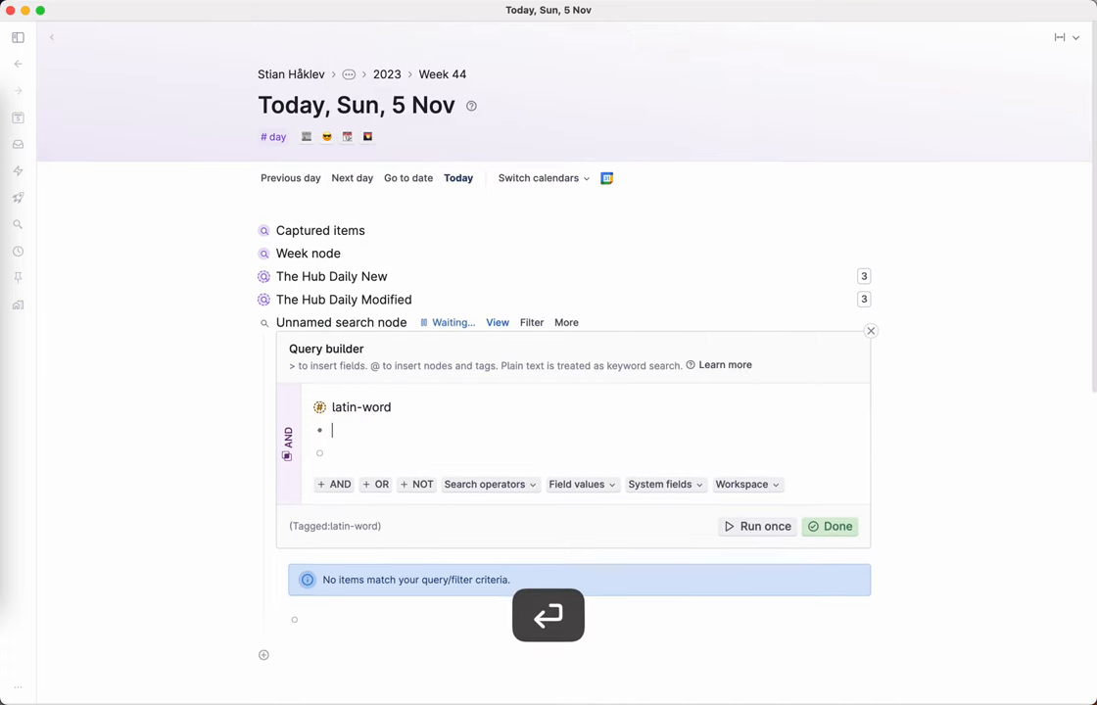
{"action": "type", "text": "srs"}
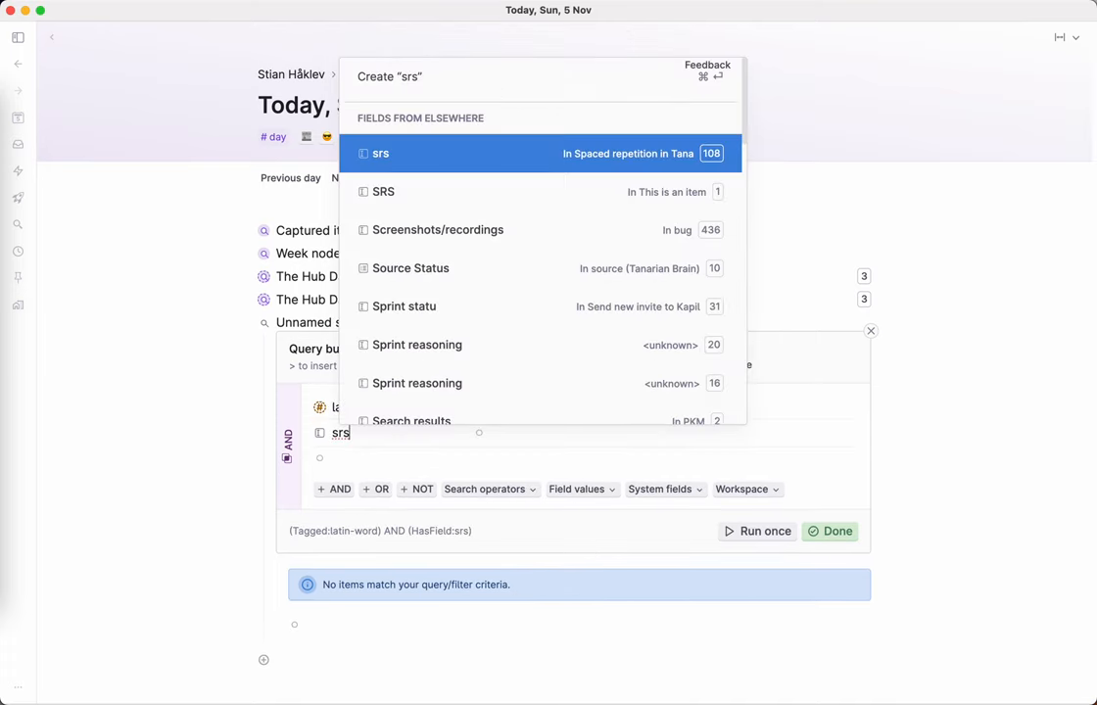
{"action": "left_click", "coordinate": [381, 153]}
{"action": "type", "text": "PARENT"}
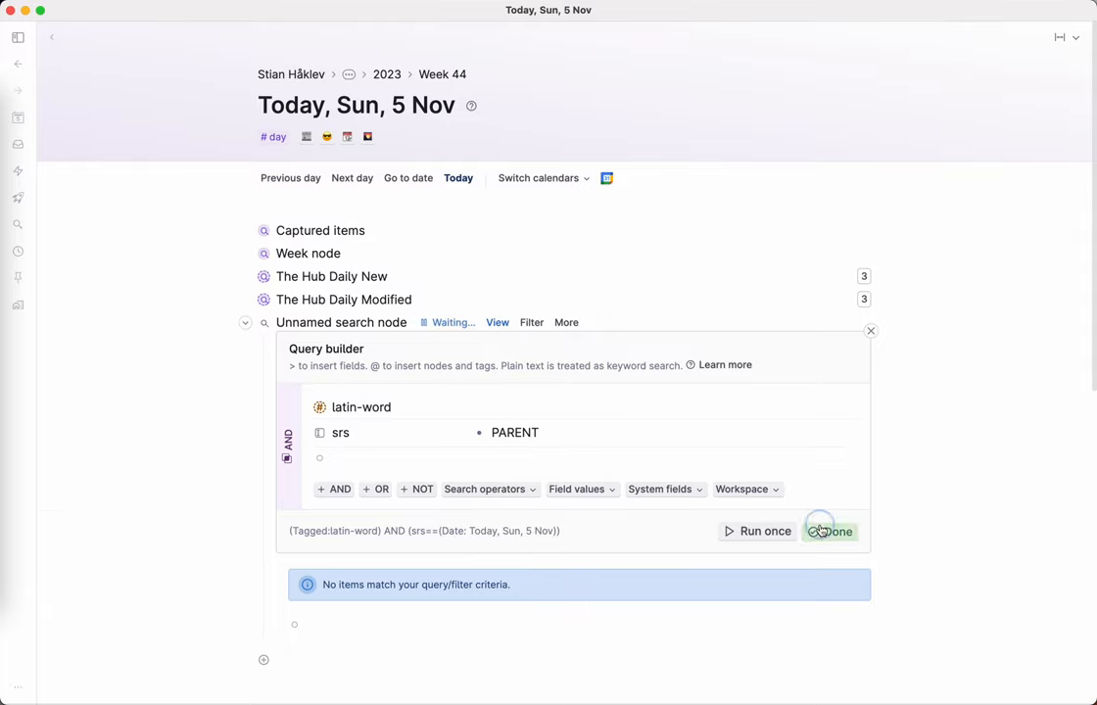
{"action": "left_click", "coordinate": [835, 531]}
{"action": "type", "text": "Latin words to practice"}
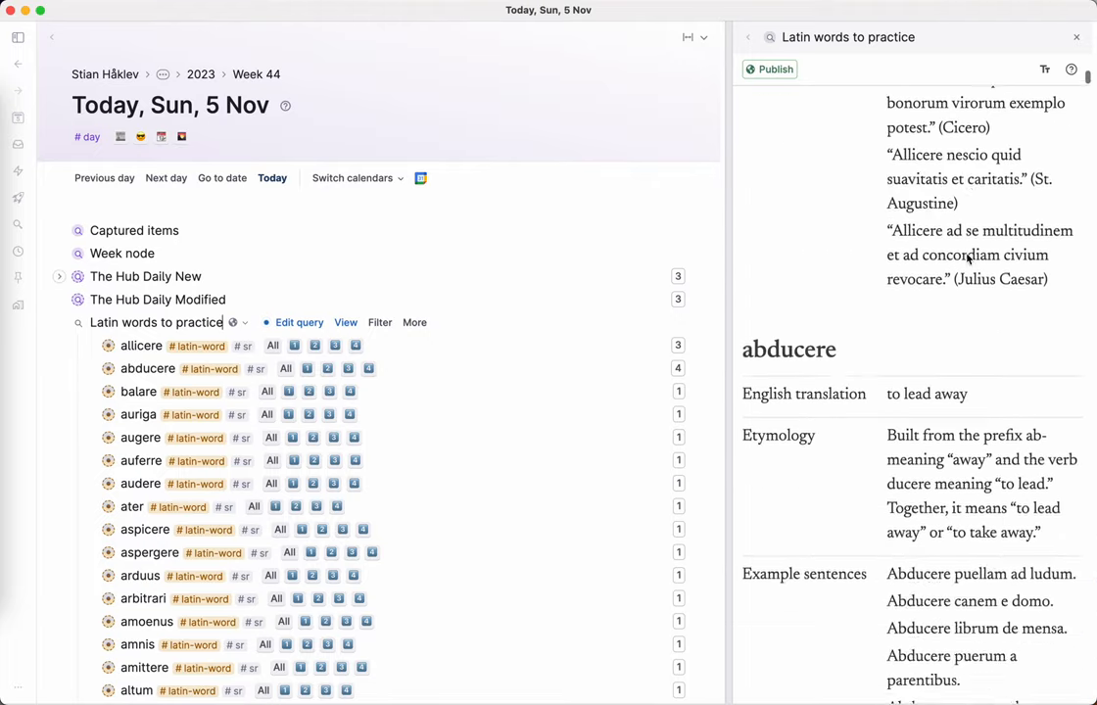
Show the query results as a table, hiding the Etymology and srs columns
{"action": "scroll", "scroll_direction": "up", "scroll_amount": 3}
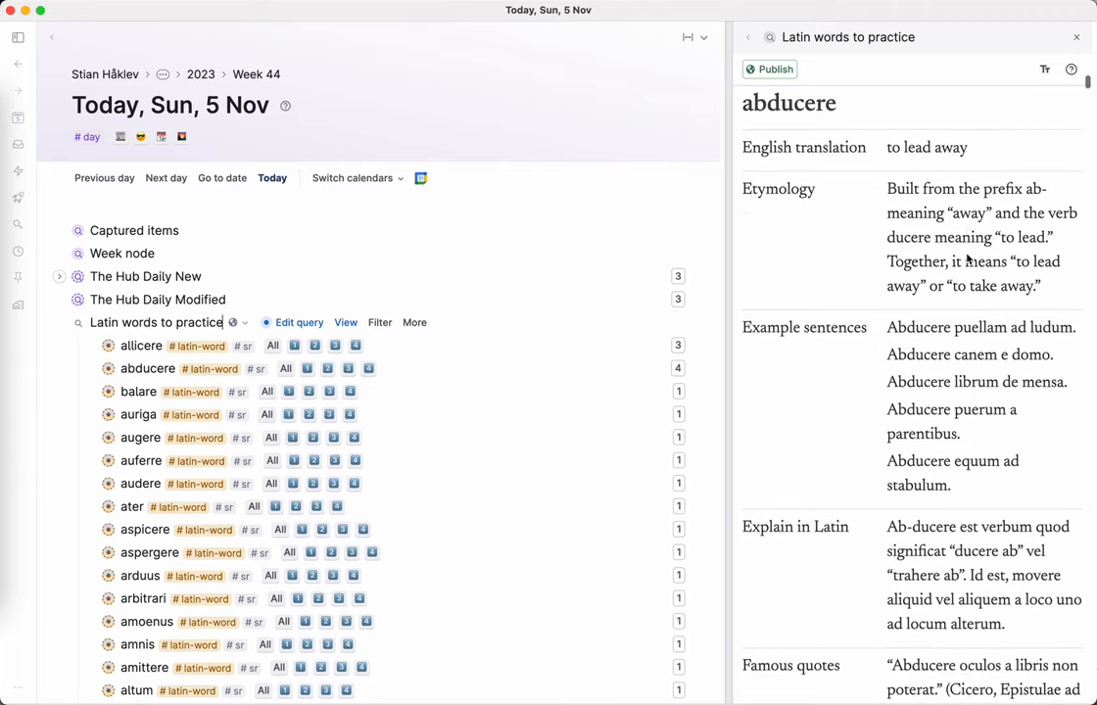
{"action": "scroll", "scroll_direction": "down", "scroll_amount": 3}
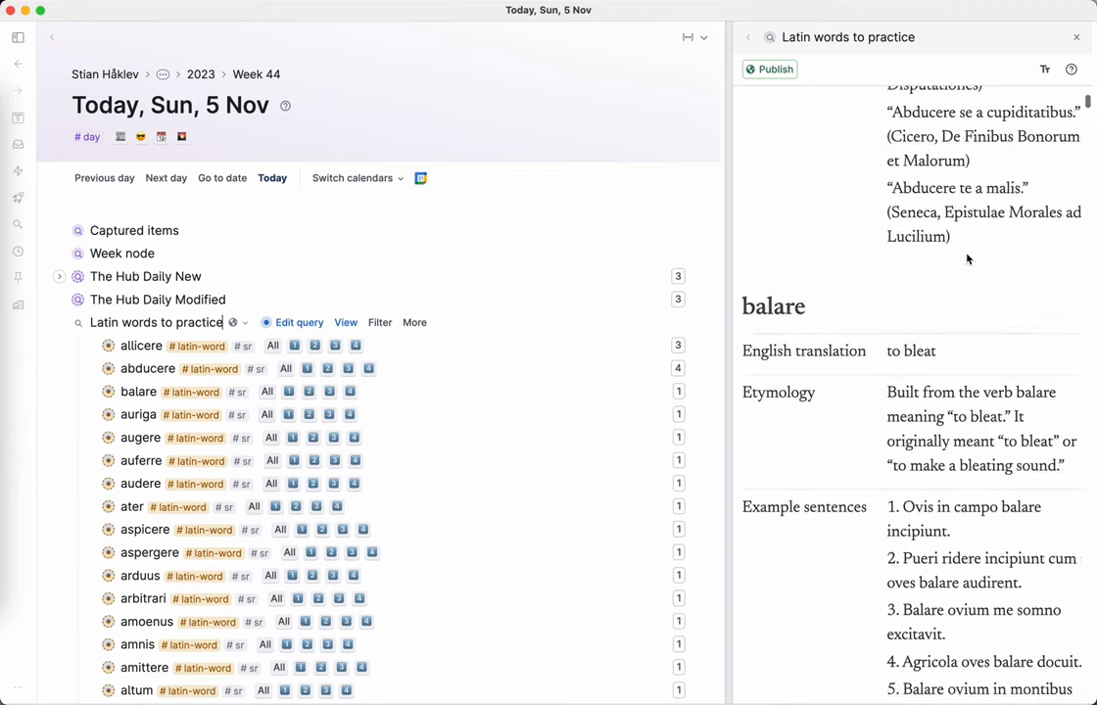
{"action": "left_click", "coordinate": [345, 322]}
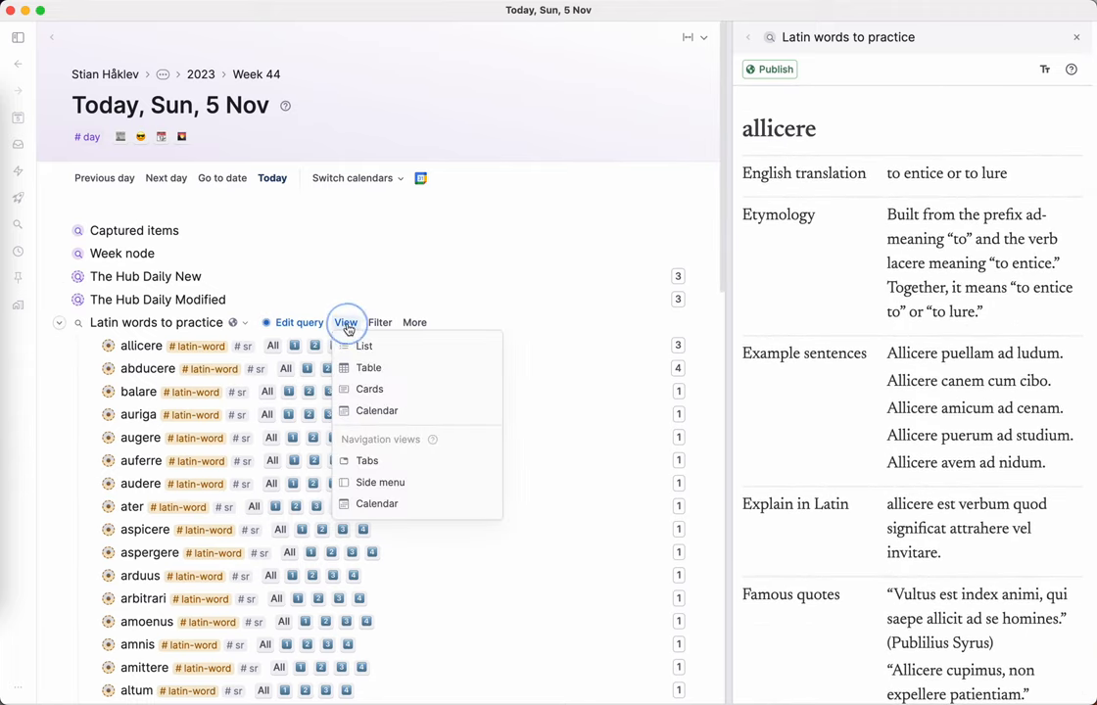
{"action": "mouse_move", "coordinate": [368, 367]}
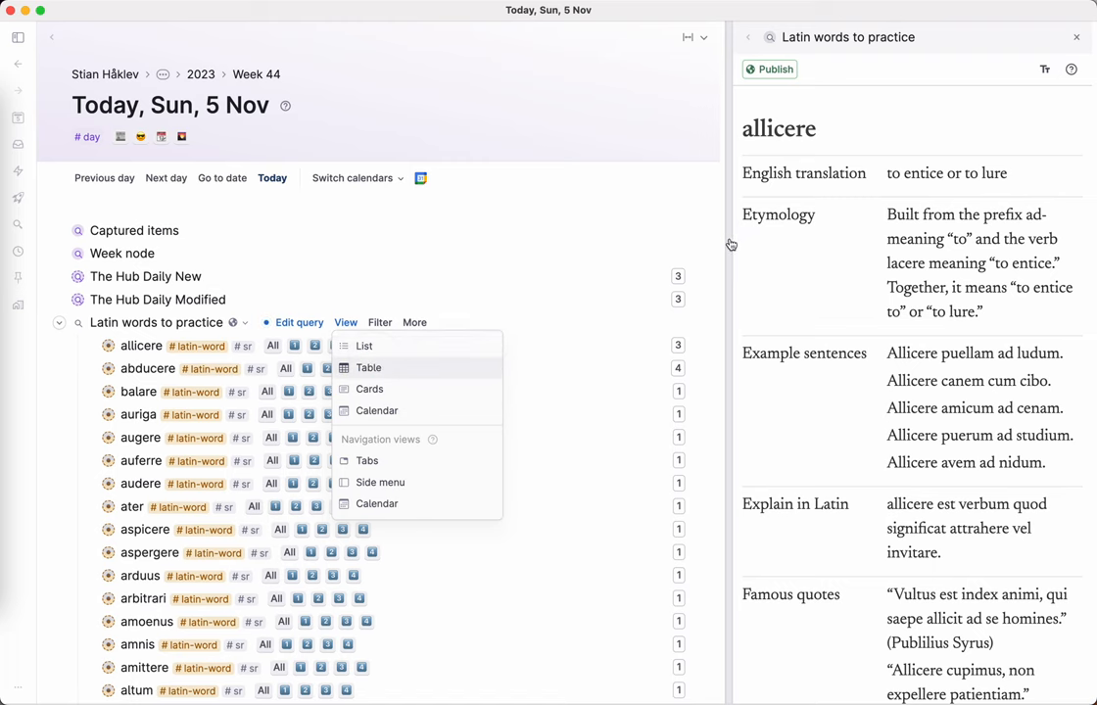
{"action": "left_click", "coordinate": [369, 368]}
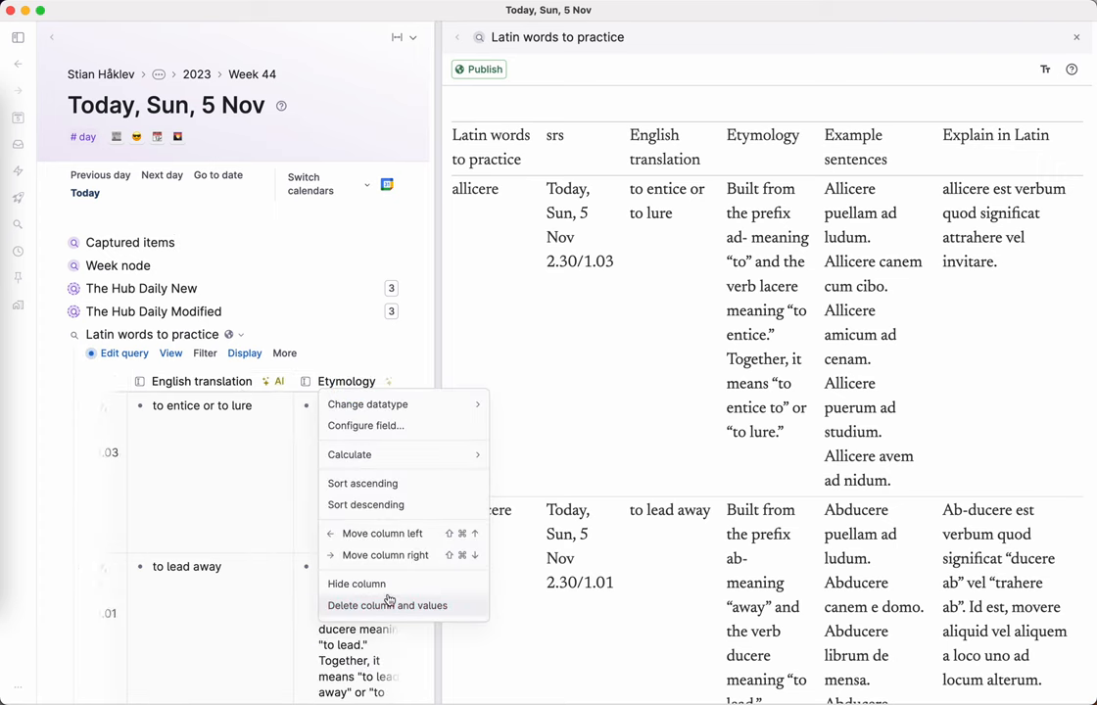
{"action": "left_click", "coordinate": [388, 606]}
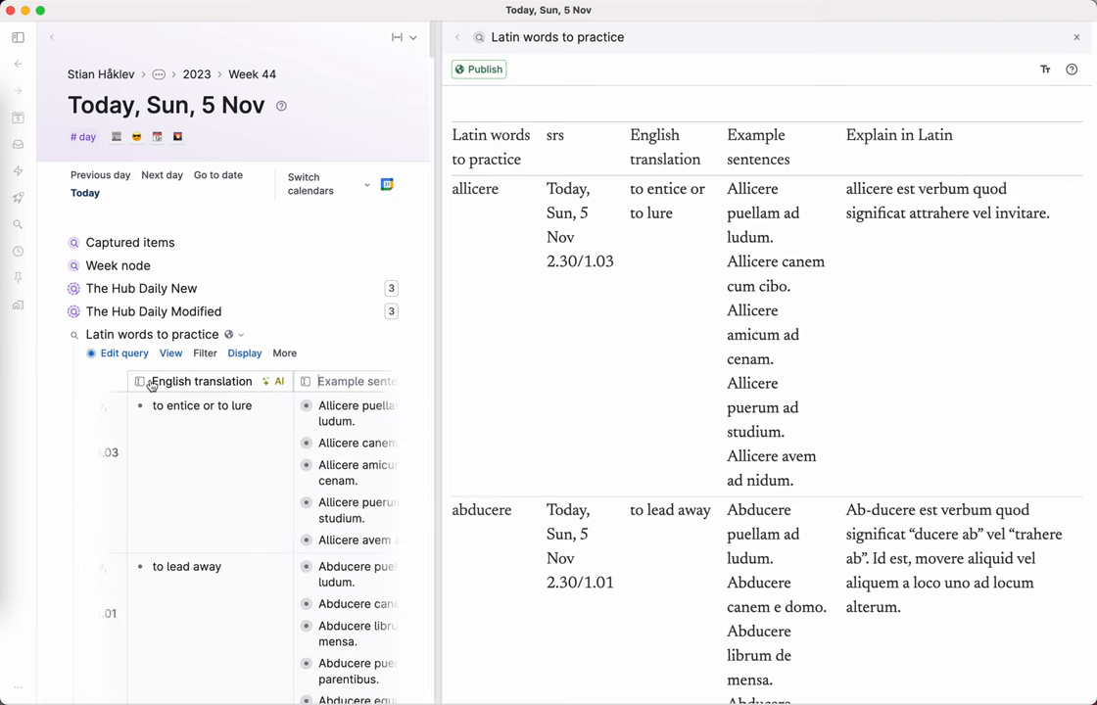
{"action": "left_click", "coordinate": [221, 381]}
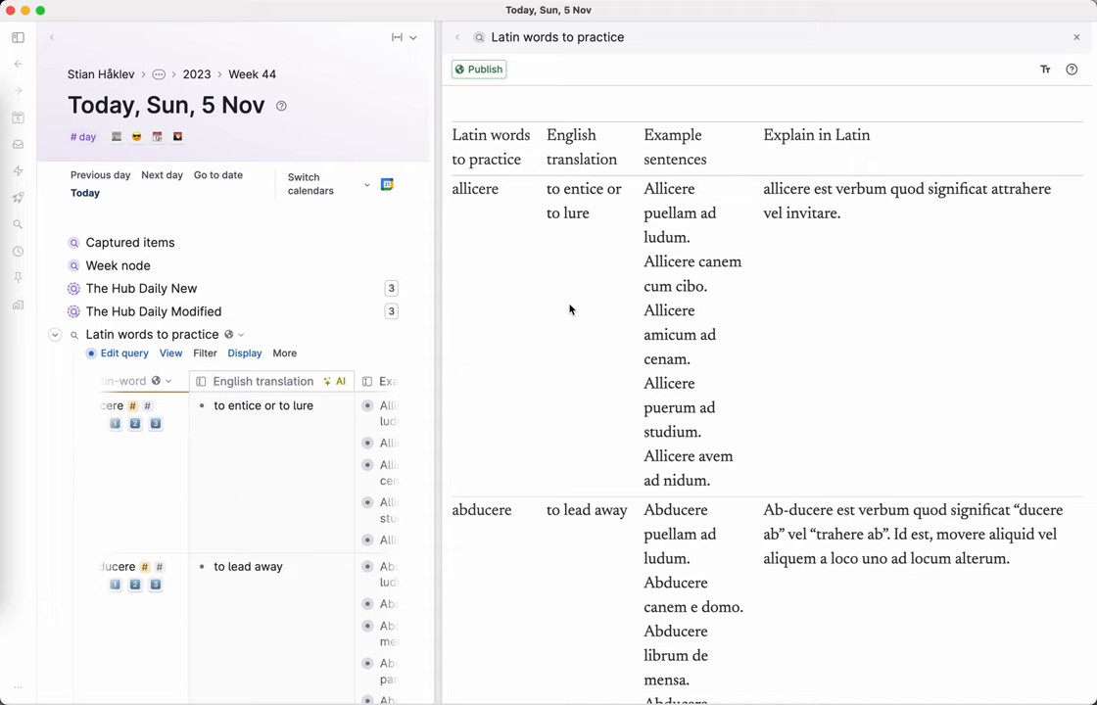
{"action": "mouse_move", "coordinate": [351, 381]}
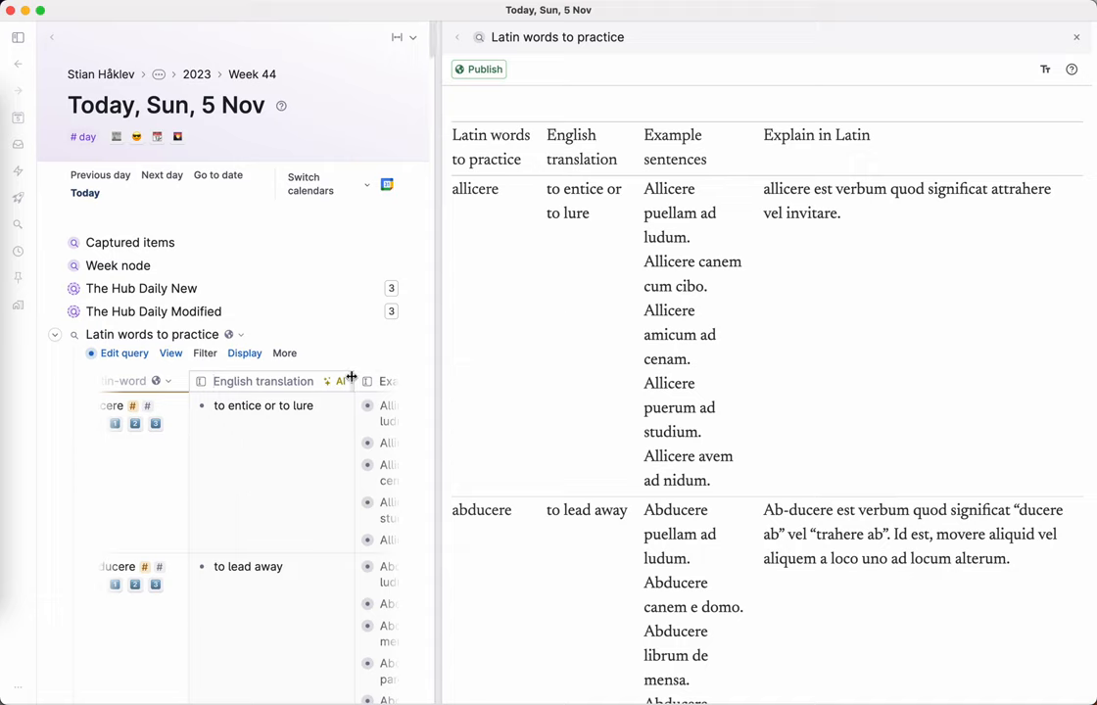
{"action": "mouse_move", "coordinate": [445, 343]}
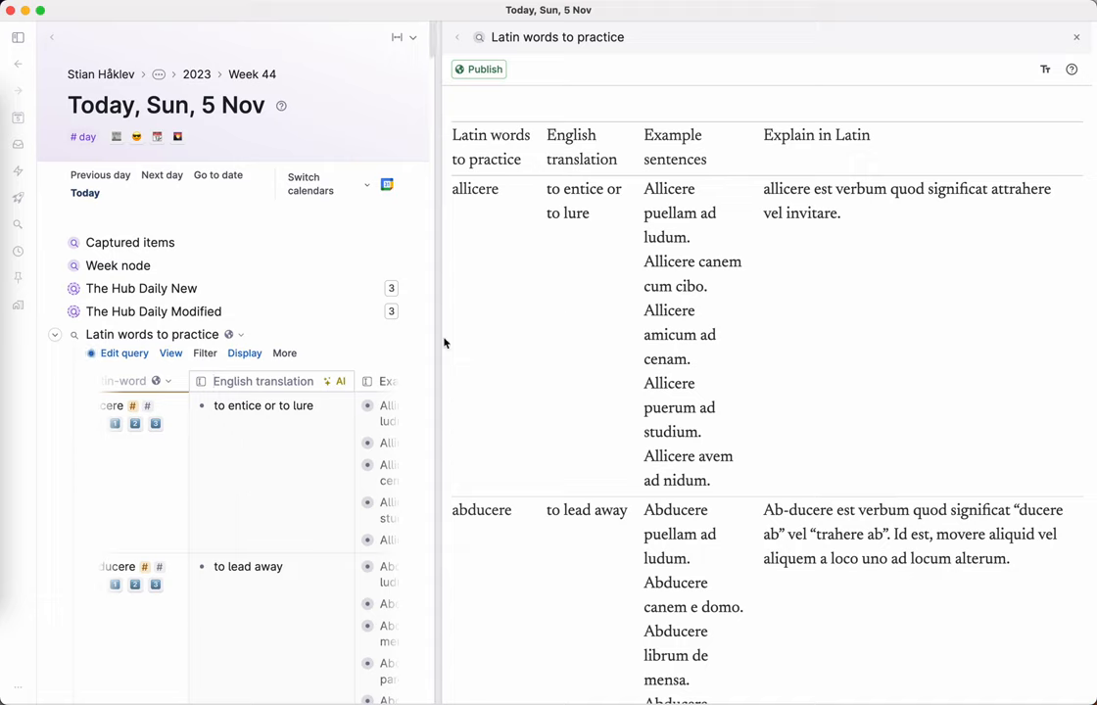
{"action": "mouse_move", "coordinate": [171, 354]}
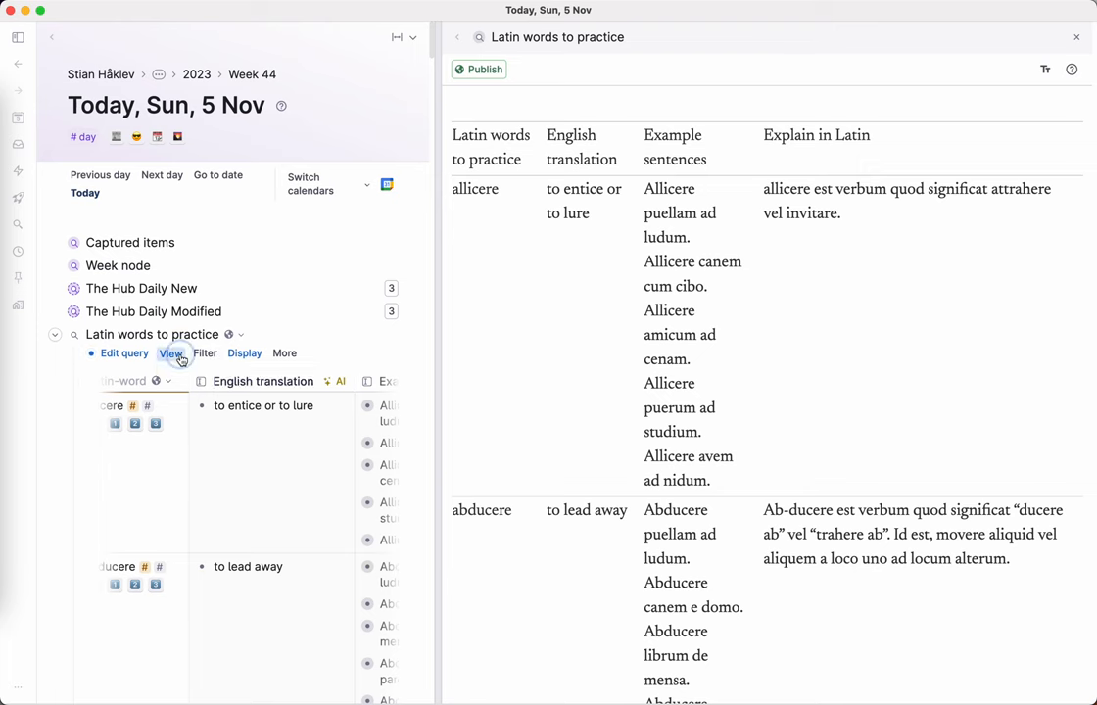
Switch results to cards displaying English translation, Etymology and Example sentences
{"action": "left_click", "coordinate": [171, 352]}
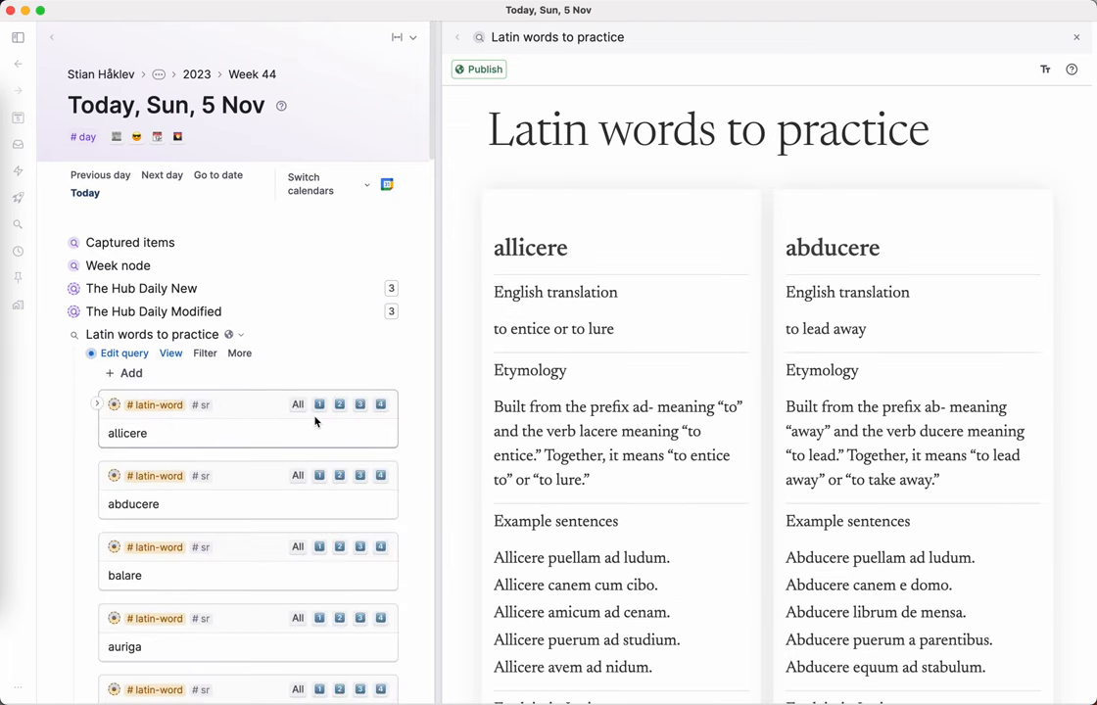
{"action": "scroll", "scroll_direction": "down", "scroll_amount": 3}
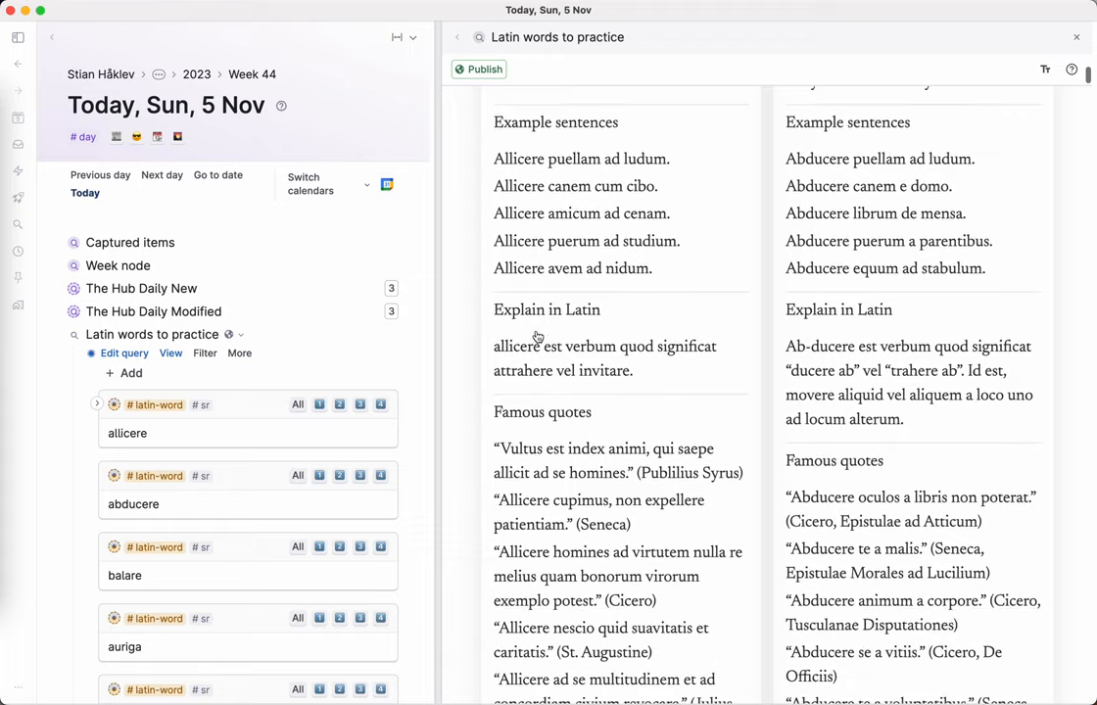
{"action": "scroll", "scroll_direction": "down", "scroll_amount": 3}
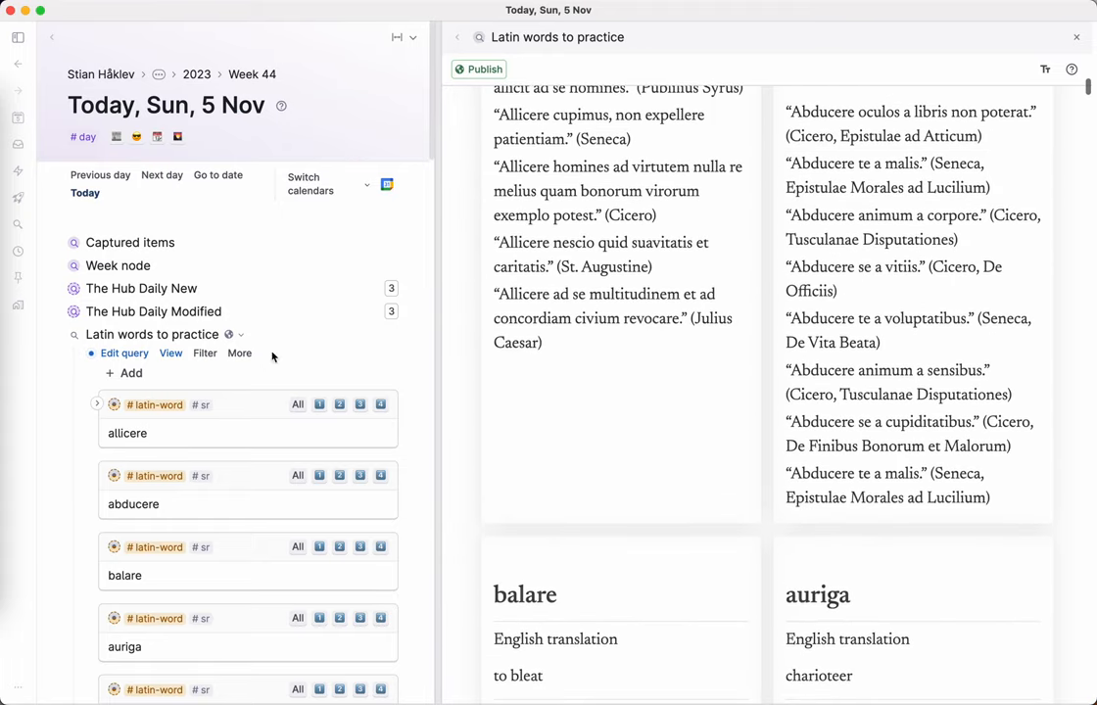
{"action": "left_click", "coordinate": [239, 353]}
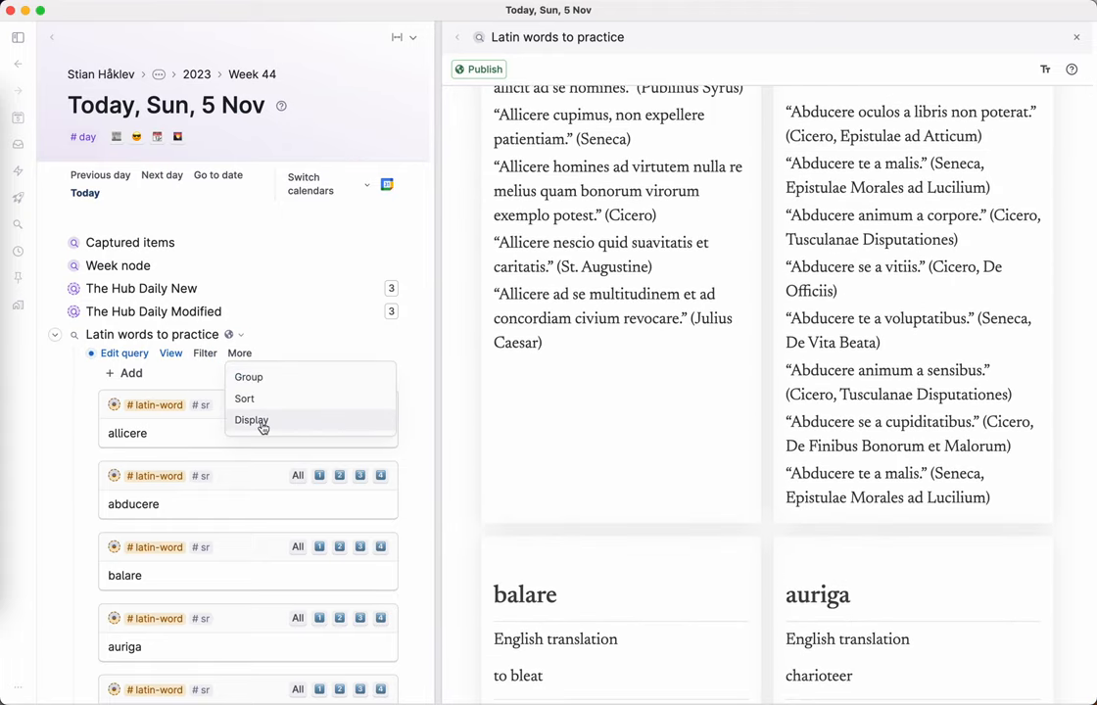
{"action": "left_click", "coordinate": [251, 420]}
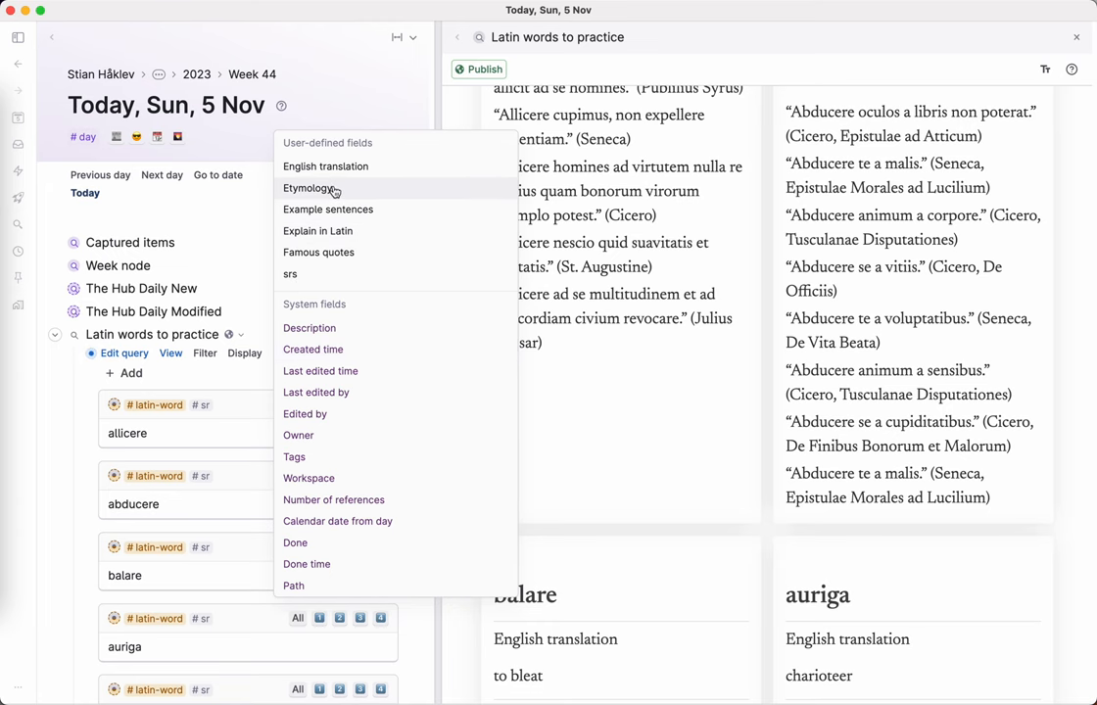
{"action": "left_click", "coordinate": [309, 188]}
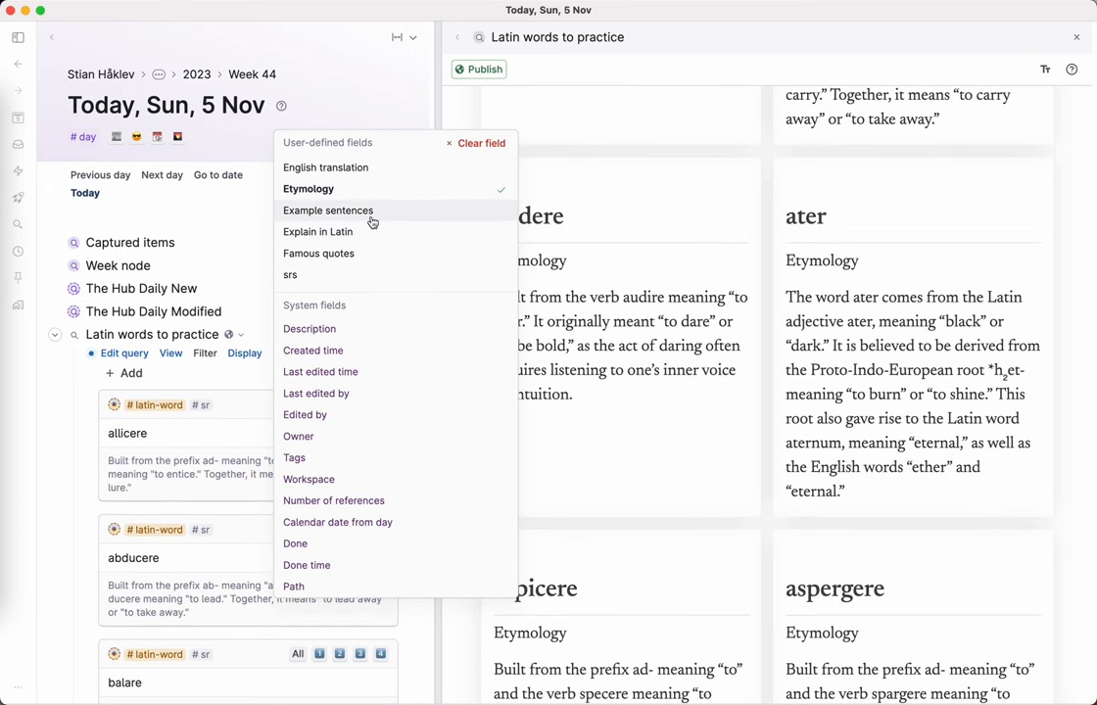
{"action": "left_click", "coordinate": [328, 210]}
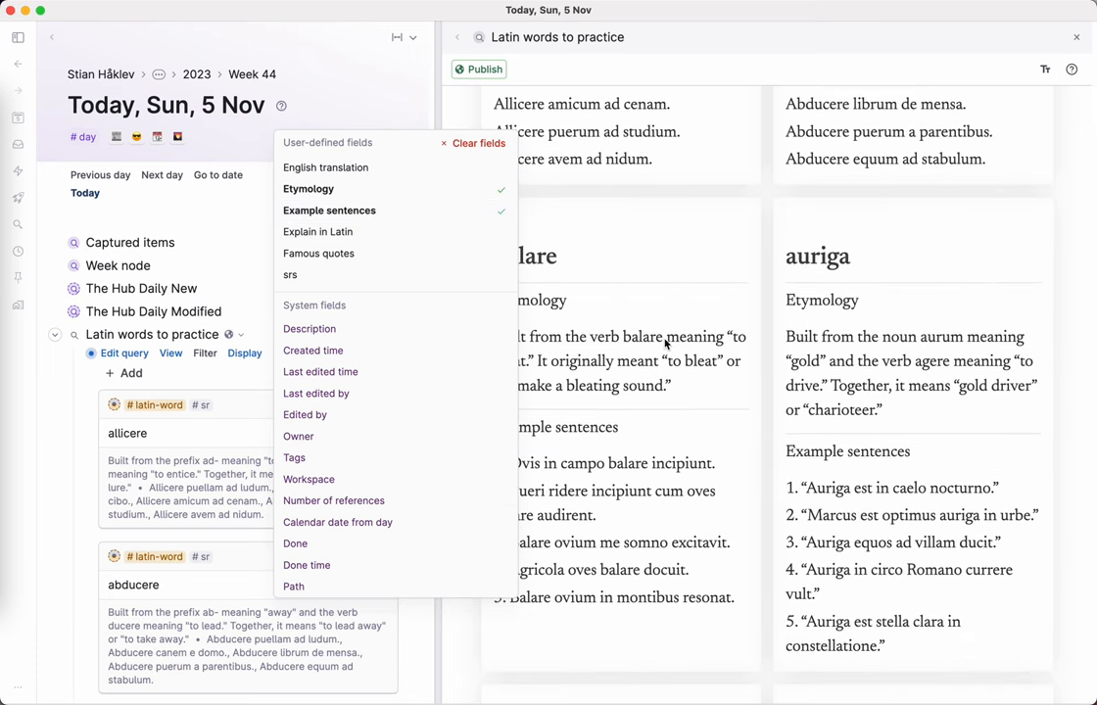
{"action": "mouse_move", "coordinate": [318, 231]}
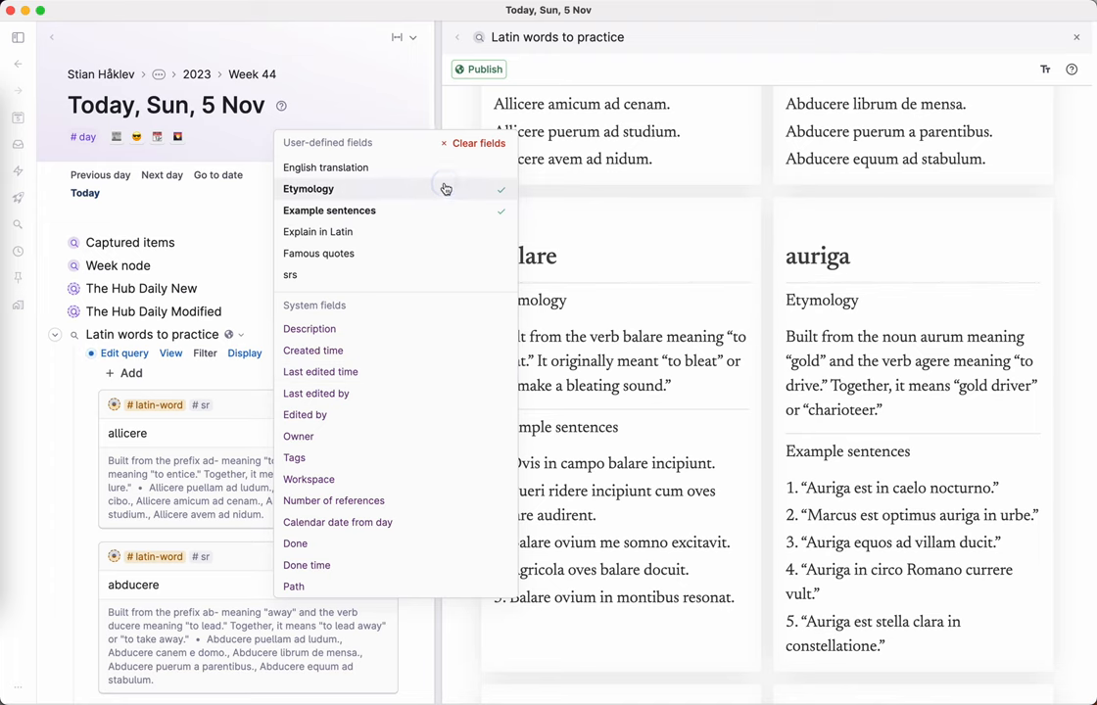
{"action": "left_click", "coordinate": [327, 167]}
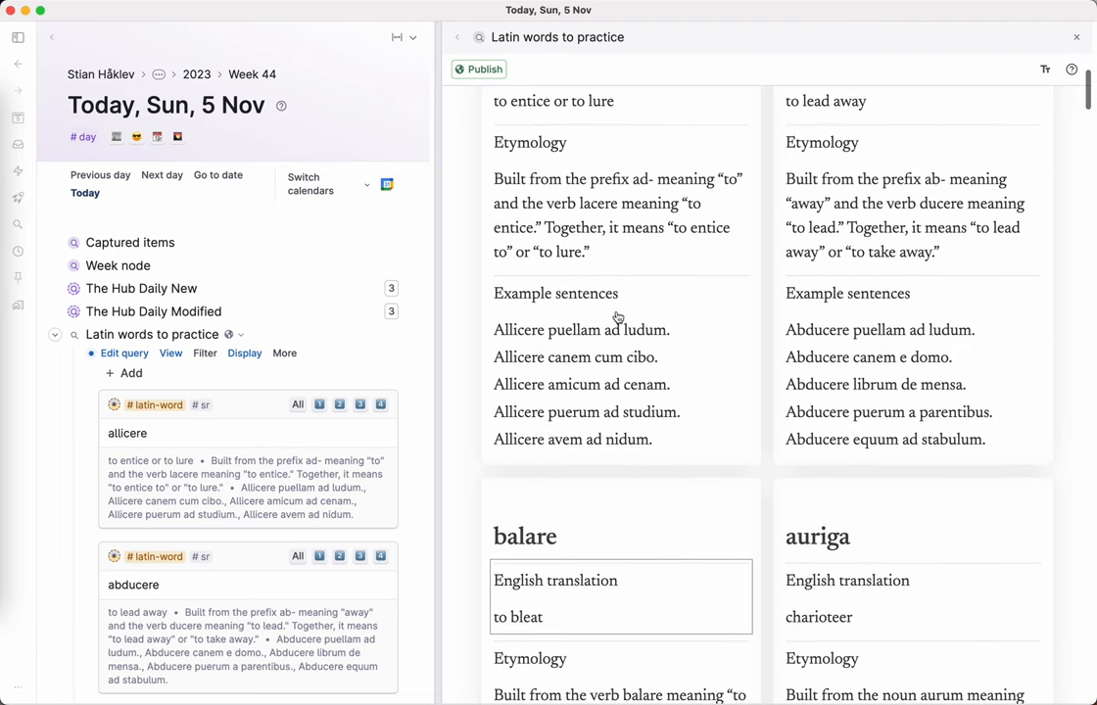
Publish the 'Latin words to practice' page and open it online
{"action": "scroll", "scroll_direction": "up", "scroll_amount": 3}
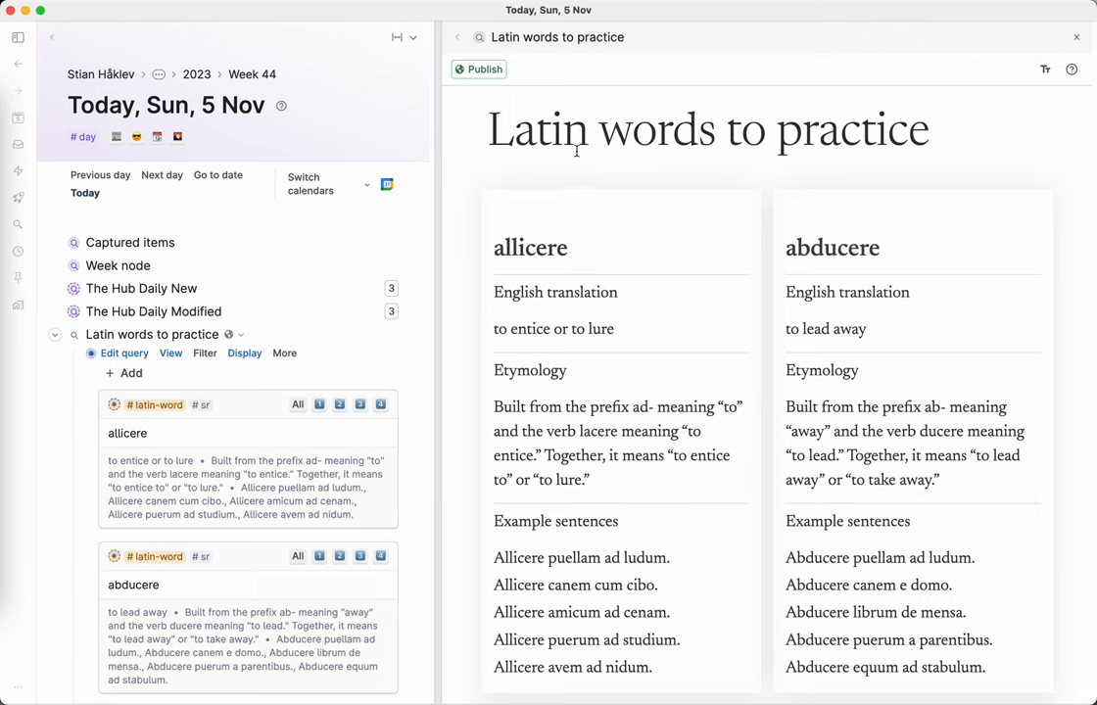
{"action": "left_click", "coordinate": [479, 68]}
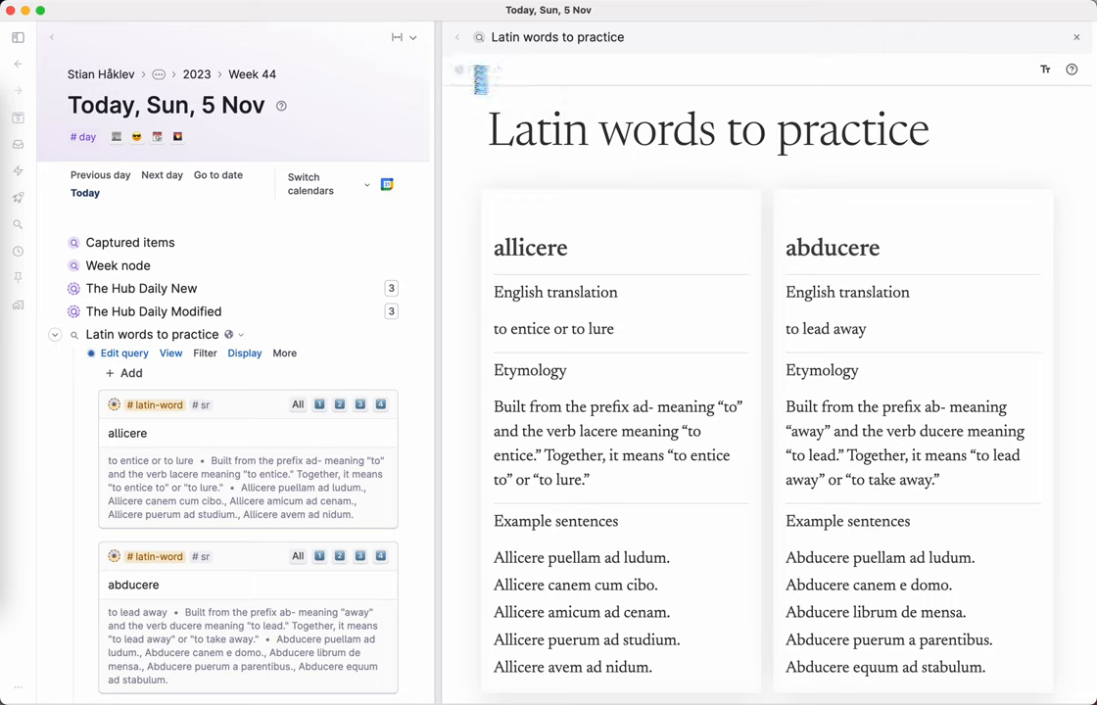
{"action": "left_click", "coordinate": [480, 70]}
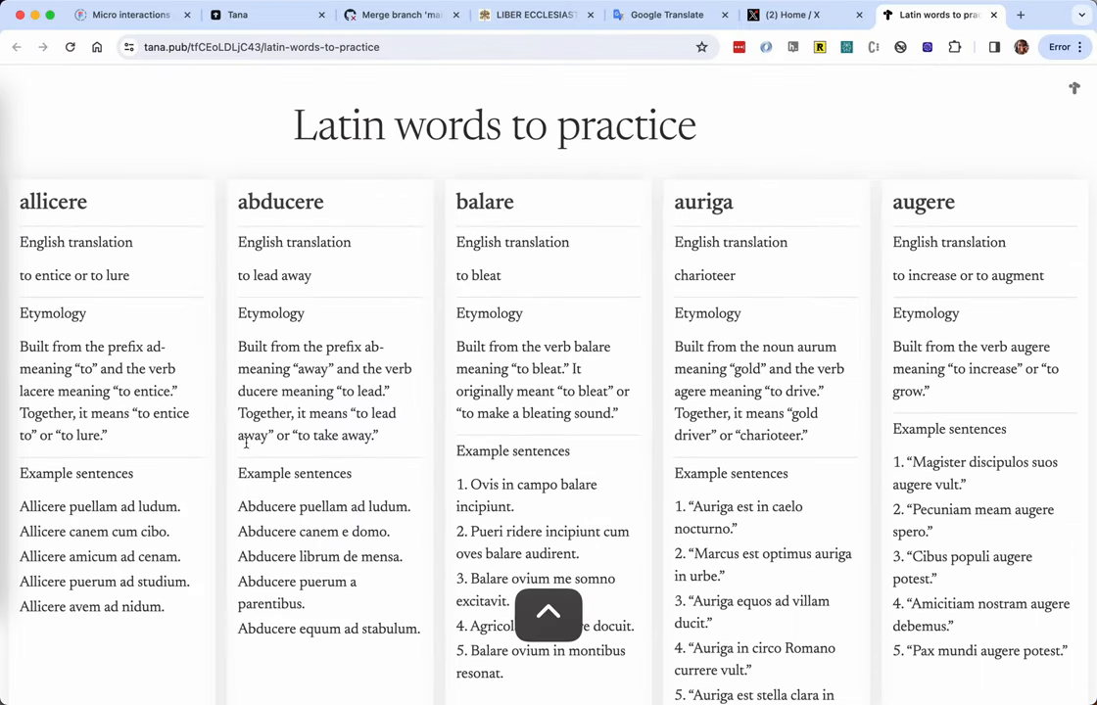
Scroll down through the published tana.pub Latin word cards and back up
{"action": "scroll", "scroll_direction": "down", "scroll_amount": 3}
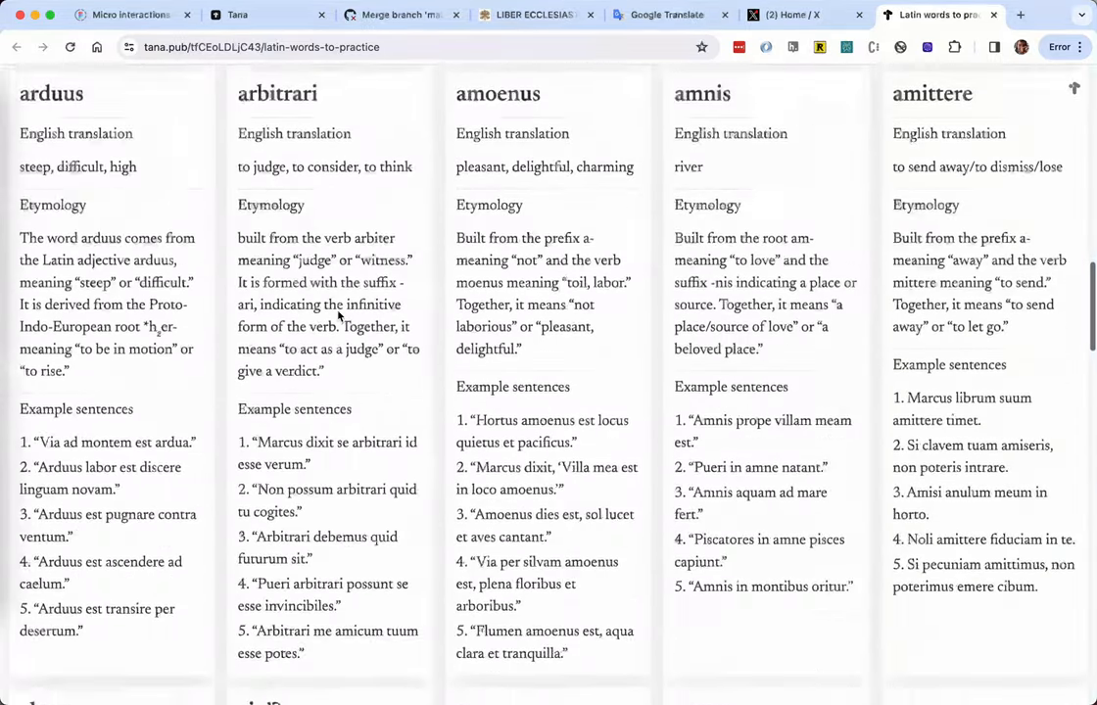
{"action": "scroll", "scroll_direction": "down", "scroll_amount": 3}
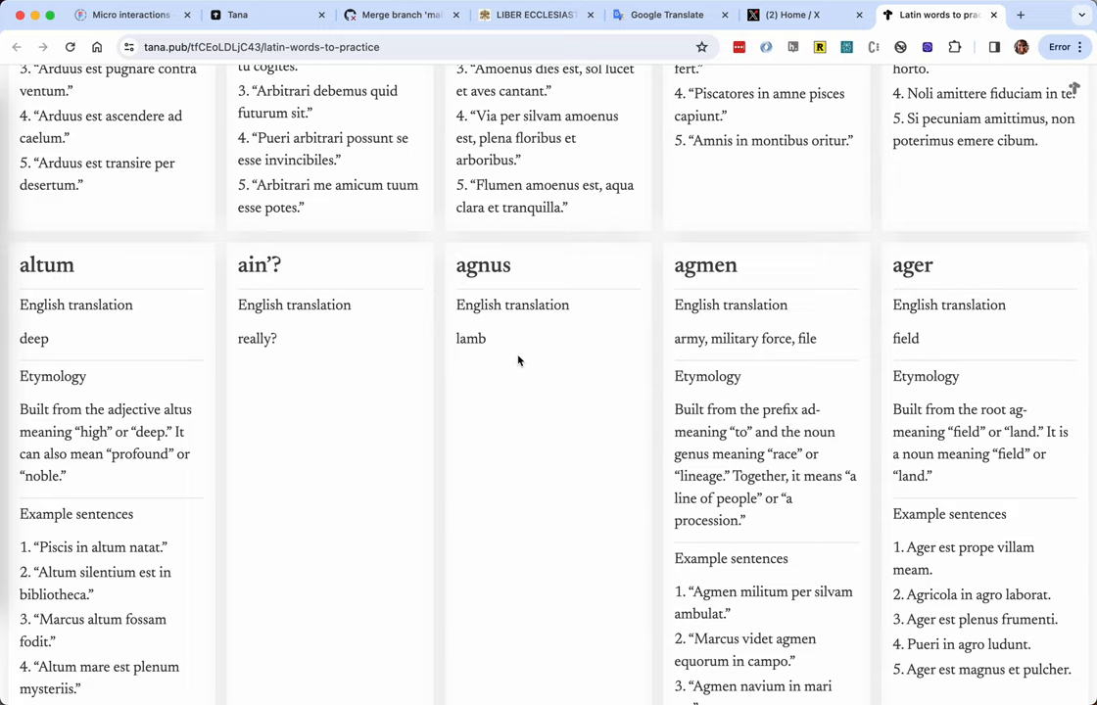
{"action": "scroll", "scroll_direction": "up", "scroll_amount": 3}
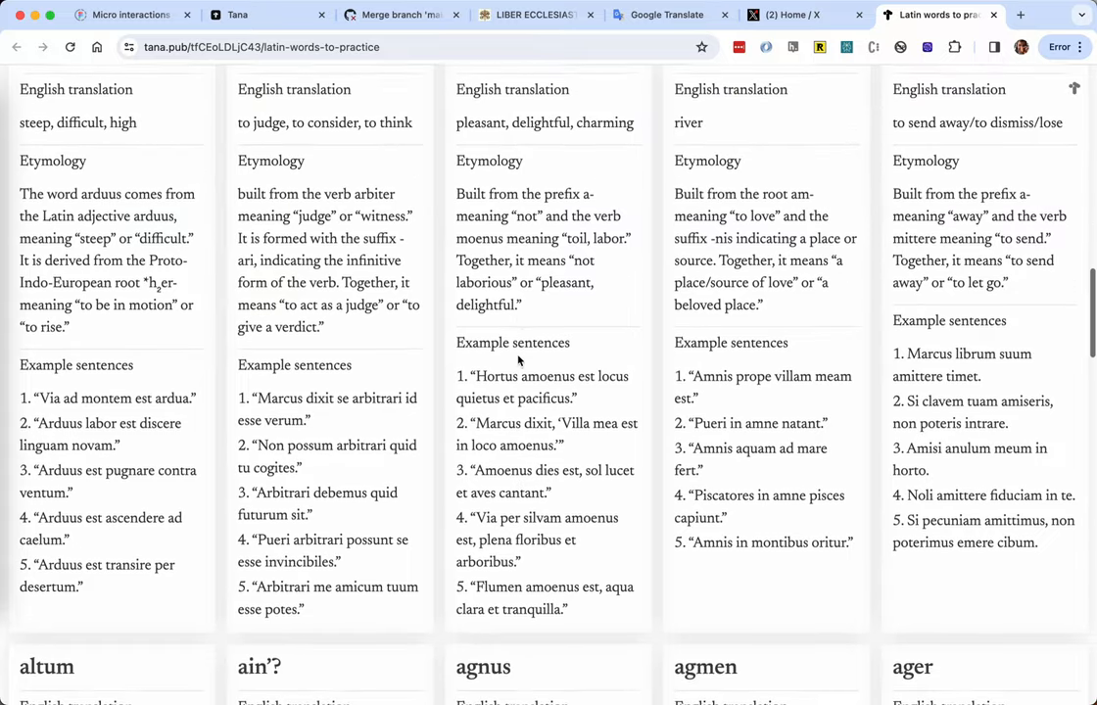
{"action": "scroll", "scroll_direction": "up", "scroll_amount": 3}
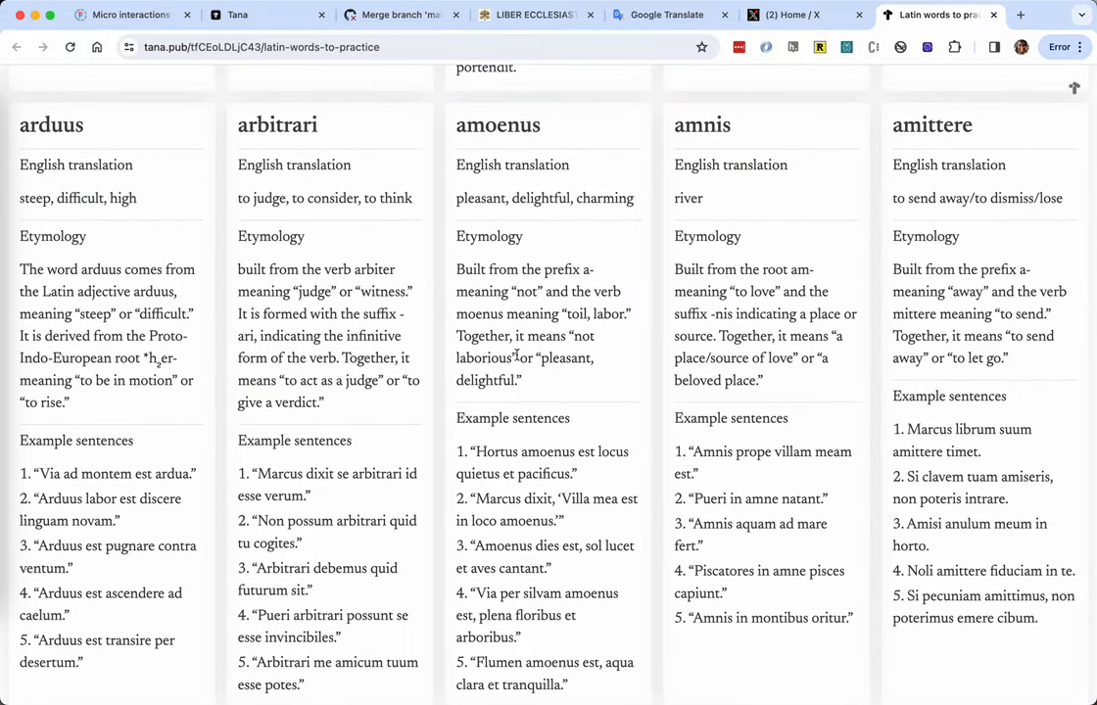